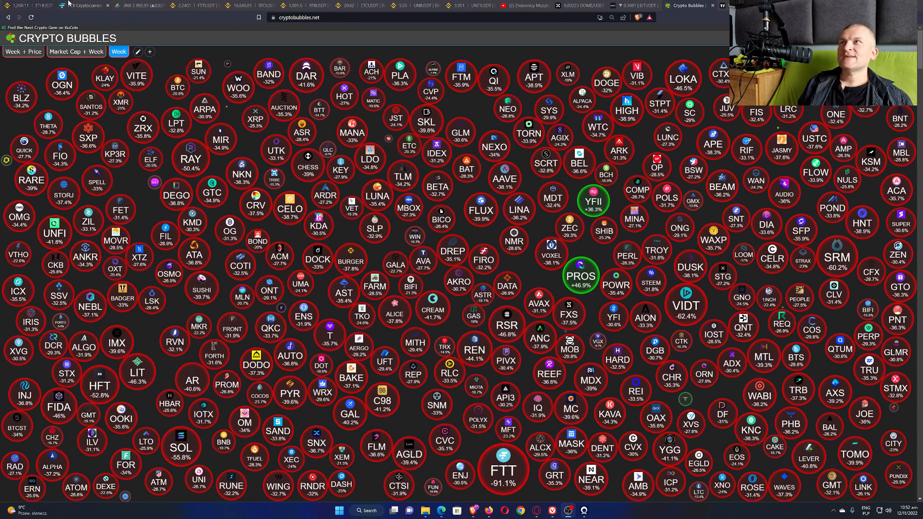
Check the FTX page and the S&P 500 quote, then land on the Binance BTC/USDT hourly chart.
{"action": "left_click", "coordinate": [83, 5]}
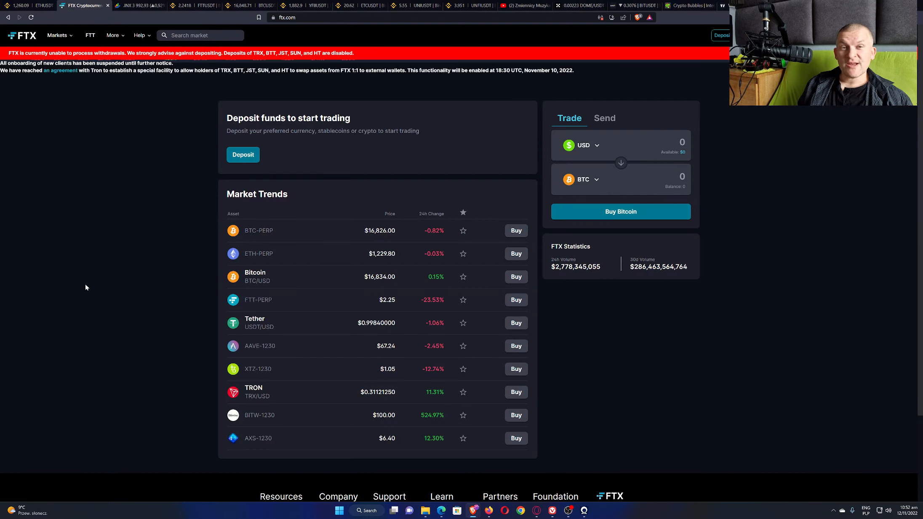
{"action": "left_click", "coordinate": [136, 5]}
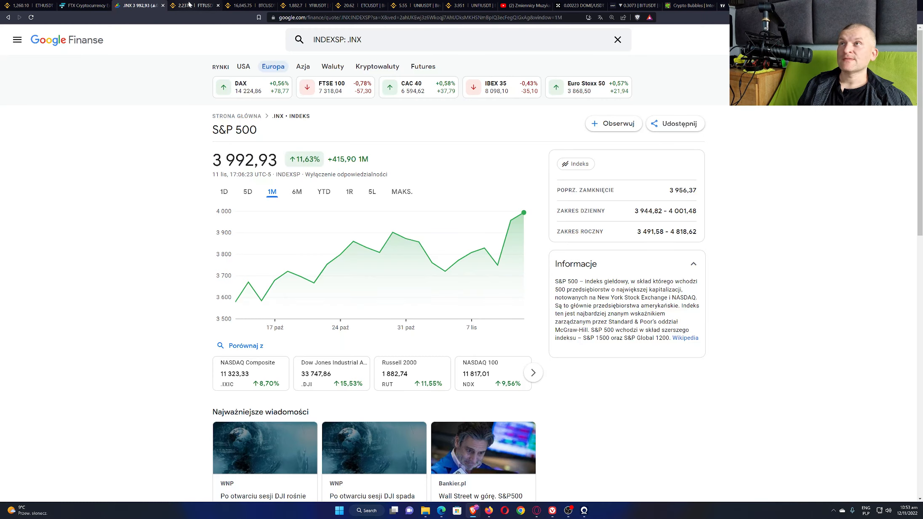
{"action": "left_click", "coordinate": [240, 5]}
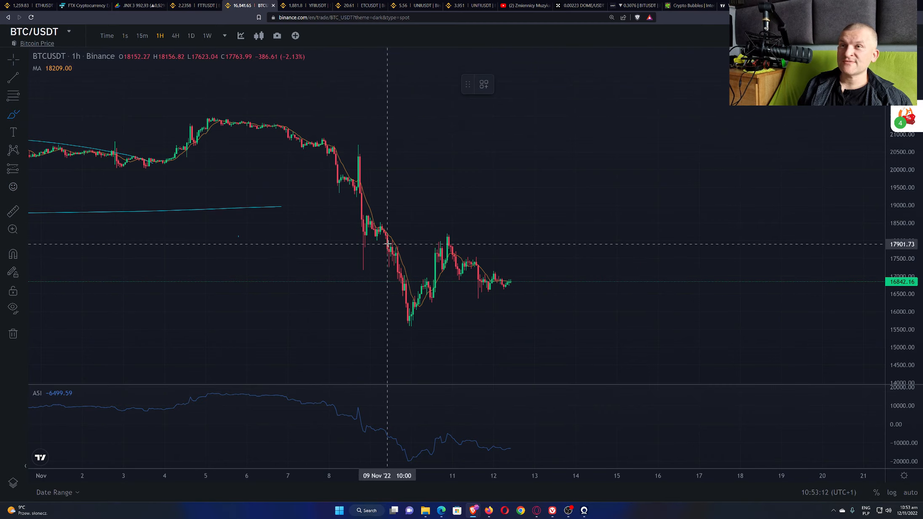
{"action": "left_click_drag", "start_coordinate": [386, 243], "coordinate": [442, 270]}
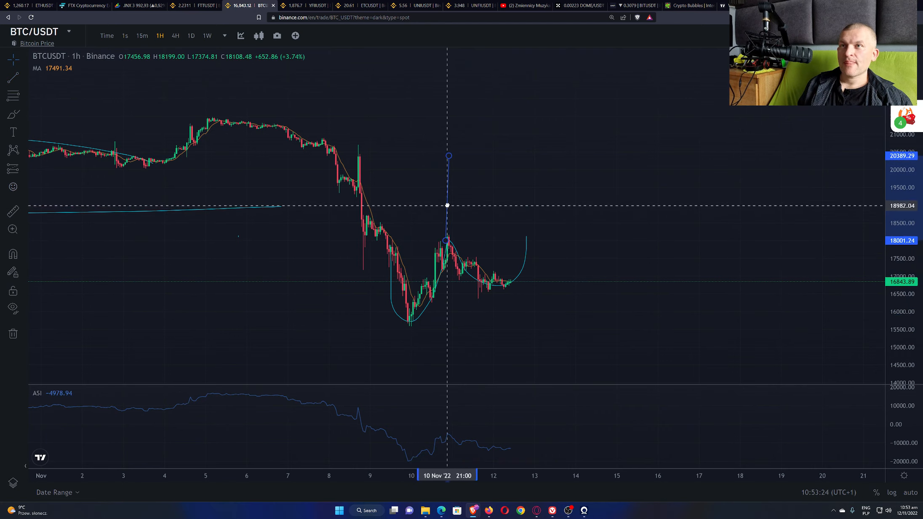
{"action": "left_click", "coordinate": [449, 158]}
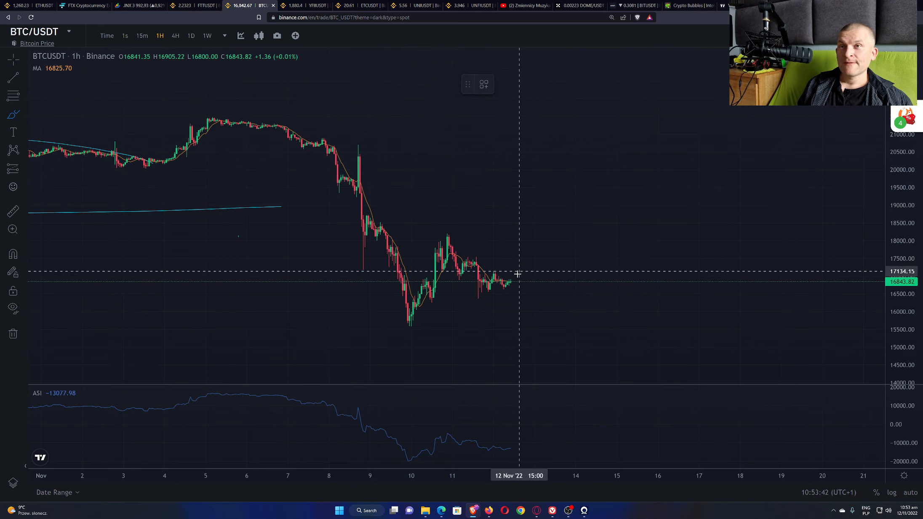
{"action": "left_click_drag", "start_coordinate": [518, 274], "coordinate": [552, 321]}
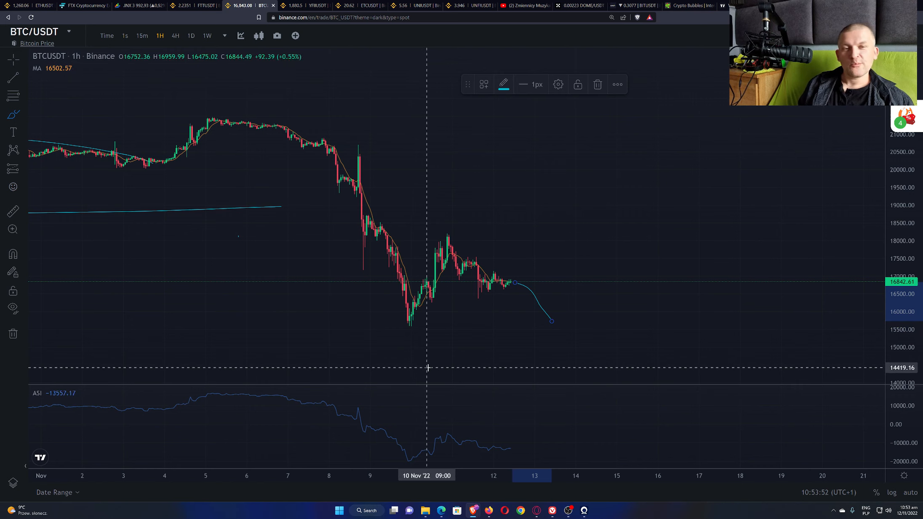
{"action": "mouse_move", "coordinate": [465, 328]}
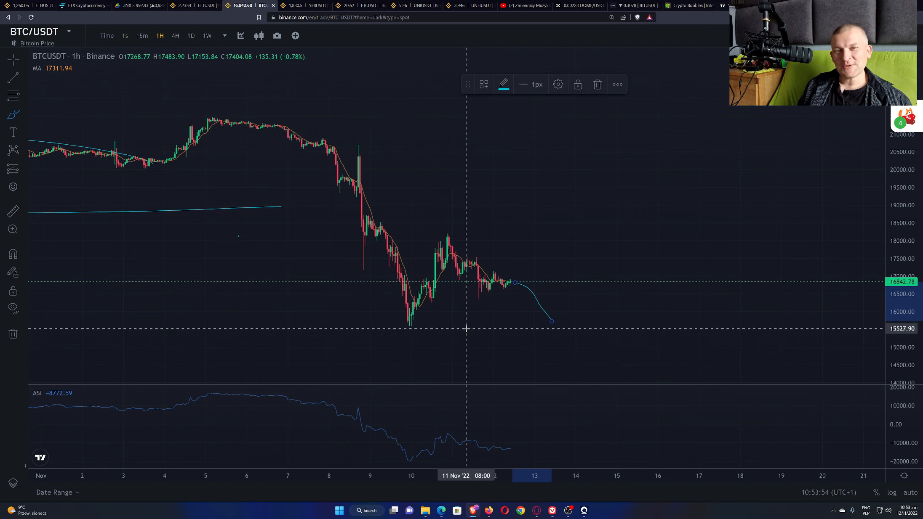
{"action": "mouse_move", "coordinate": [511, 325]}
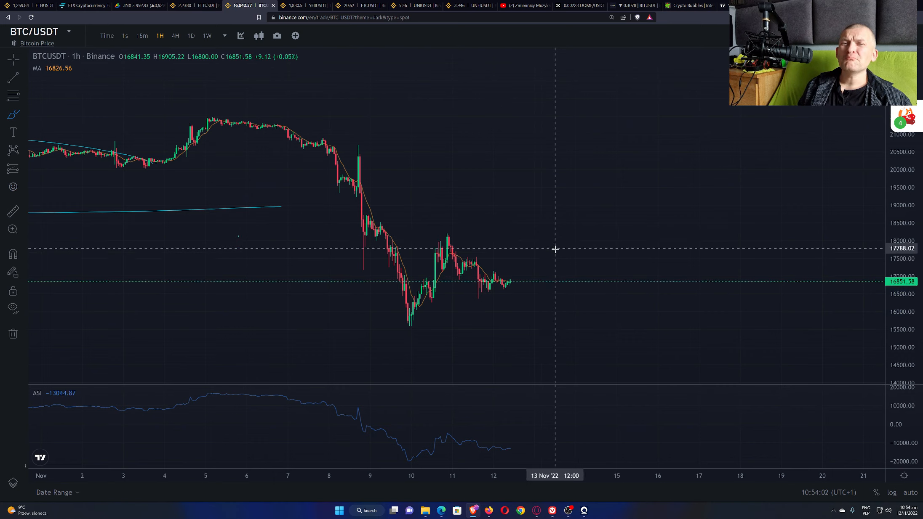
{"action": "mouse_move", "coordinate": [643, 307]}
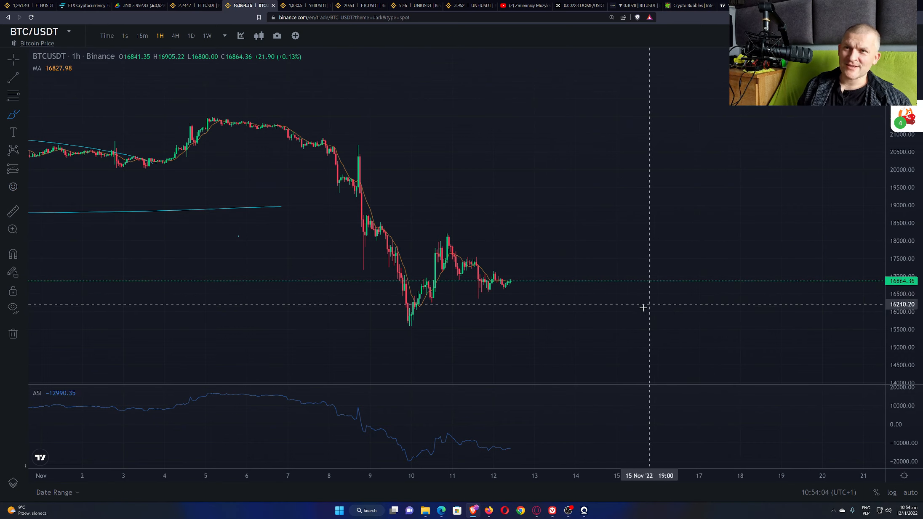
{"action": "mouse_move", "coordinate": [649, 321]}
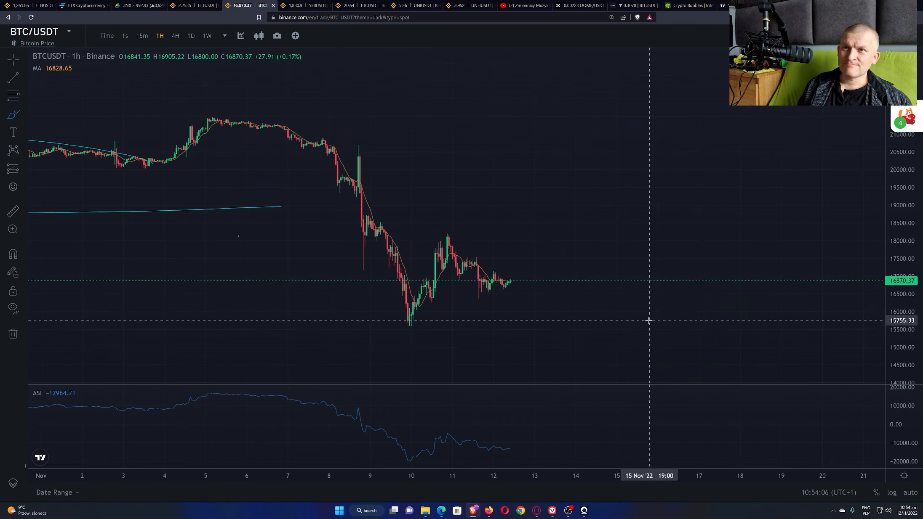
{"action": "mouse_move", "coordinate": [696, 345]}
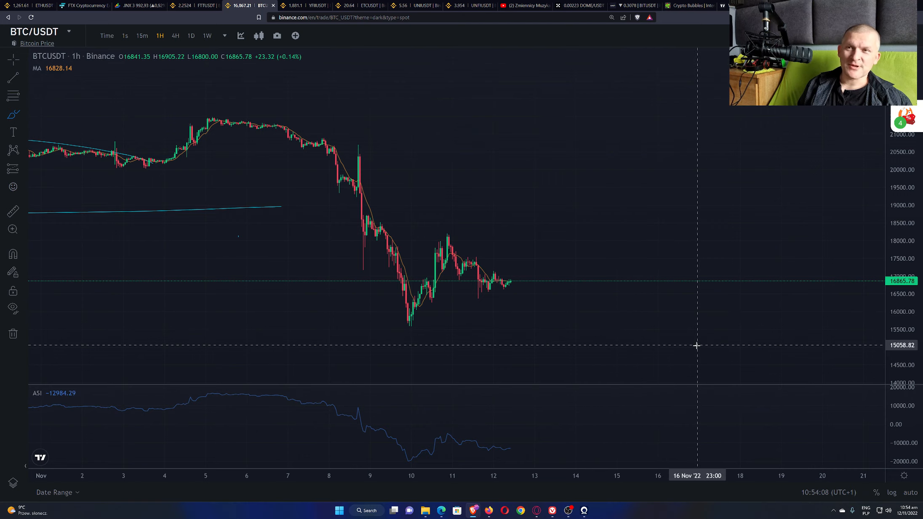
{"action": "mouse_move", "coordinate": [513, 282]}
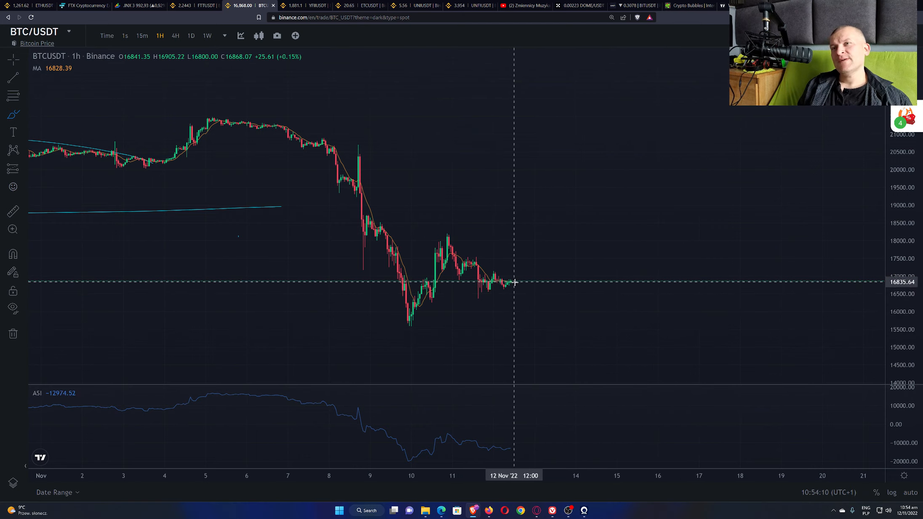
{"action": "mouse_move", "coordinate": [532, 236]}
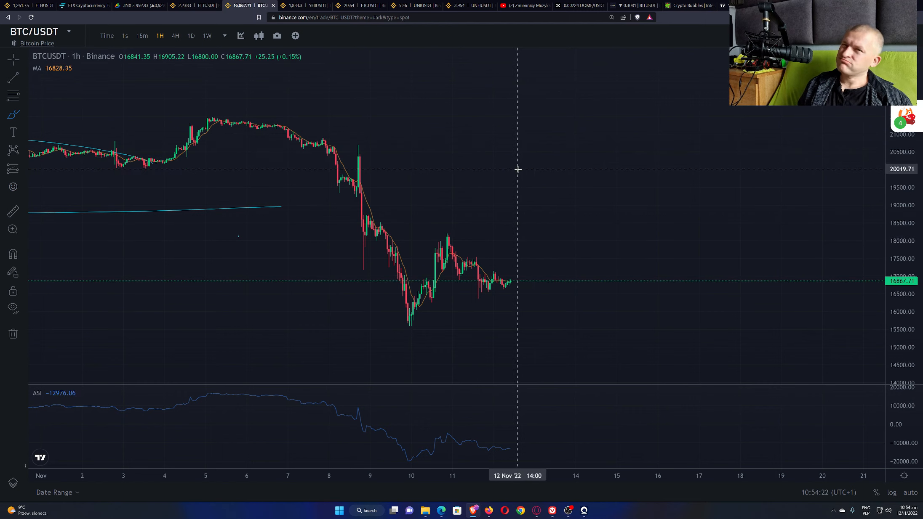
{"action": "mouse_move", "coordinate": [506, 304]}
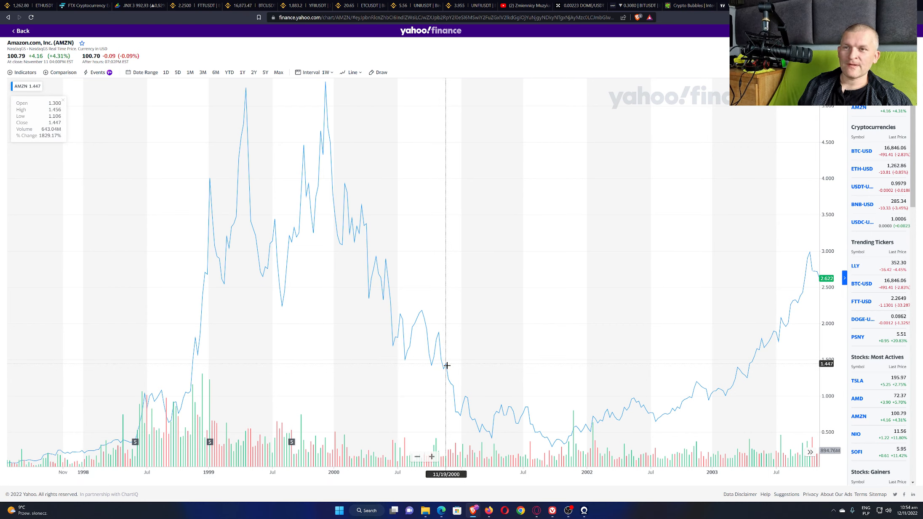
{"action": "mouse_move", "coordinate": [461, 416]}
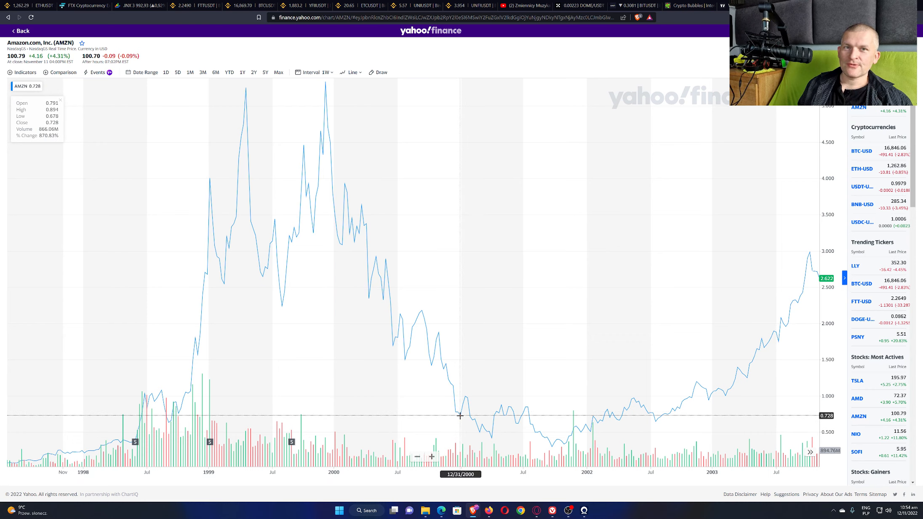
{"action": "mouse_move", "coordinate": [457, 415]}
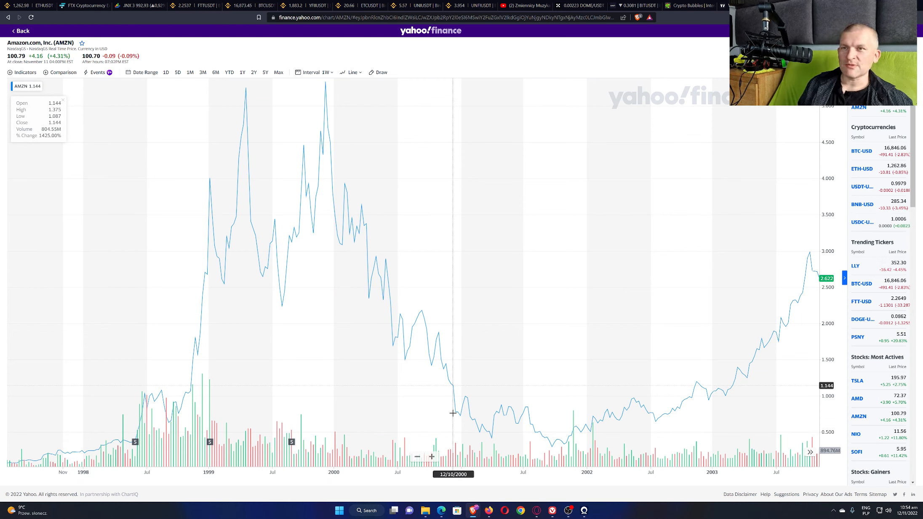
{"action": "mouse_move", "coordinate": [460, 421]}
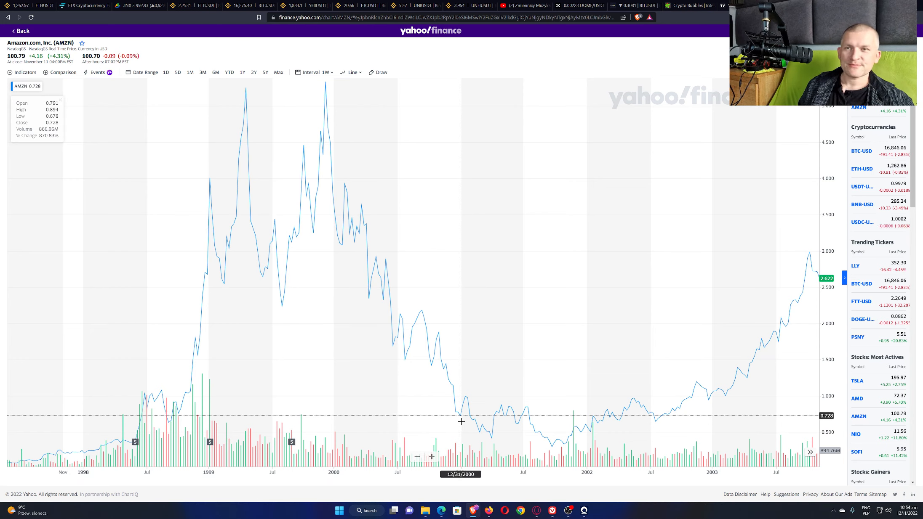
{"action": "mouse_move", "coordinate": [480, 423]}
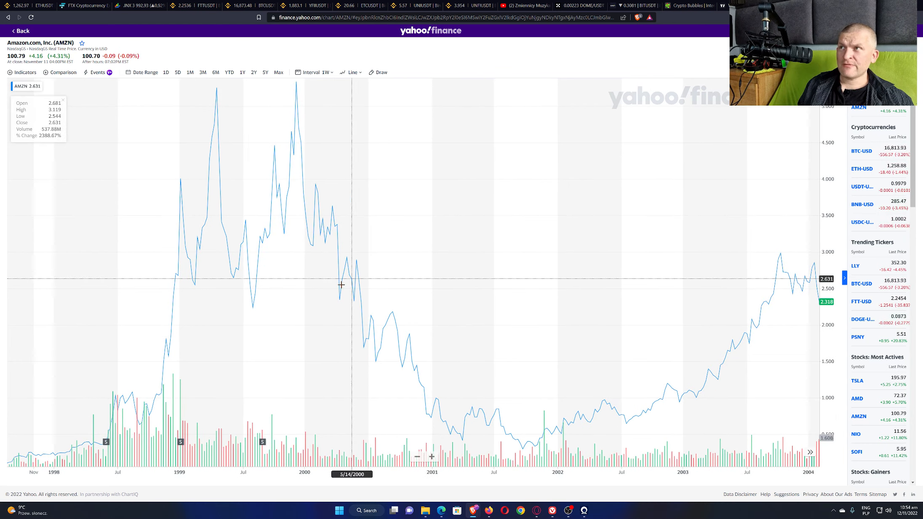
{"action": "mouse_move", "coordinate": [442, 410]}
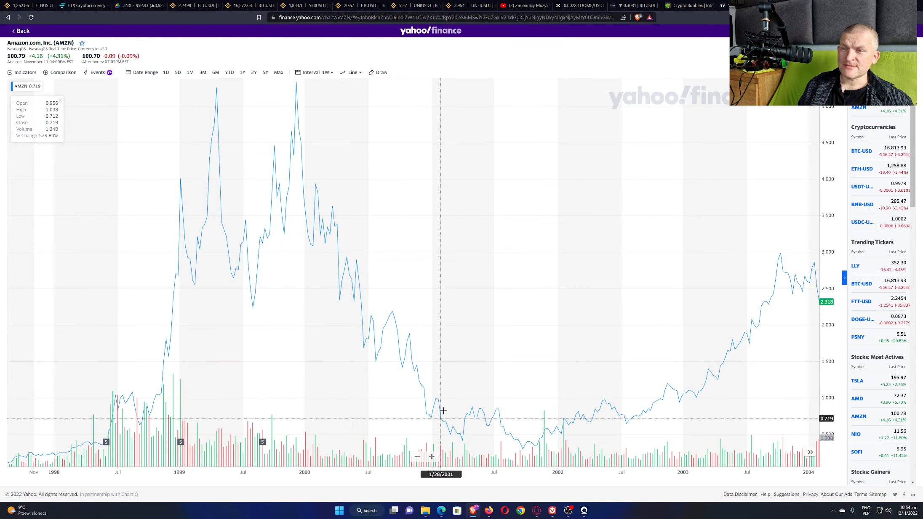
{"action": "mouse_move", "coordinate": [401, 266]}
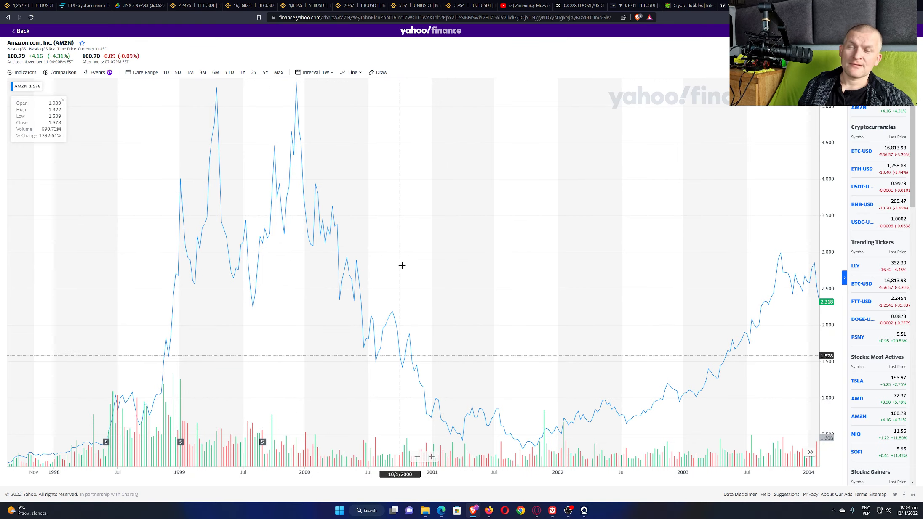
{"action": "mouse_move", "coordinate": [430, 406]}
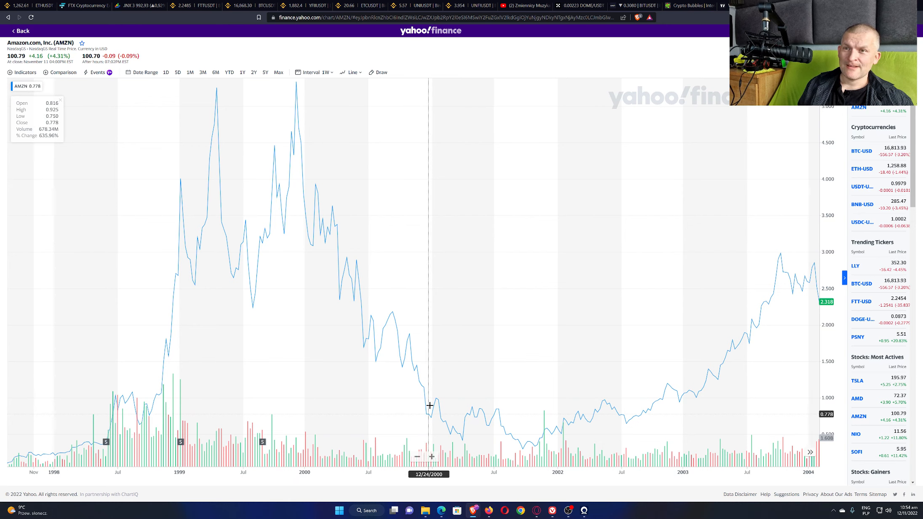
{"action": "mouse_move", "coordinate": [433, 405]}
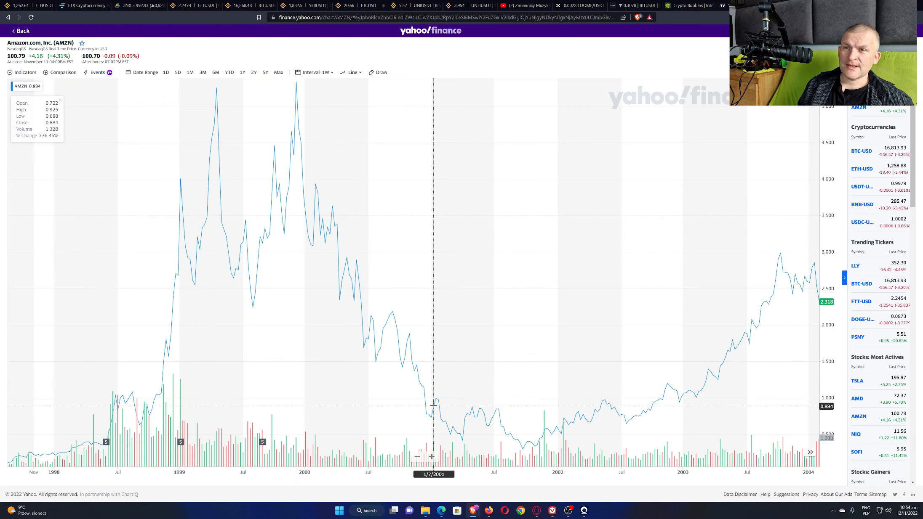
{"action": "mouse_move", "coordinate": [431, 418]}
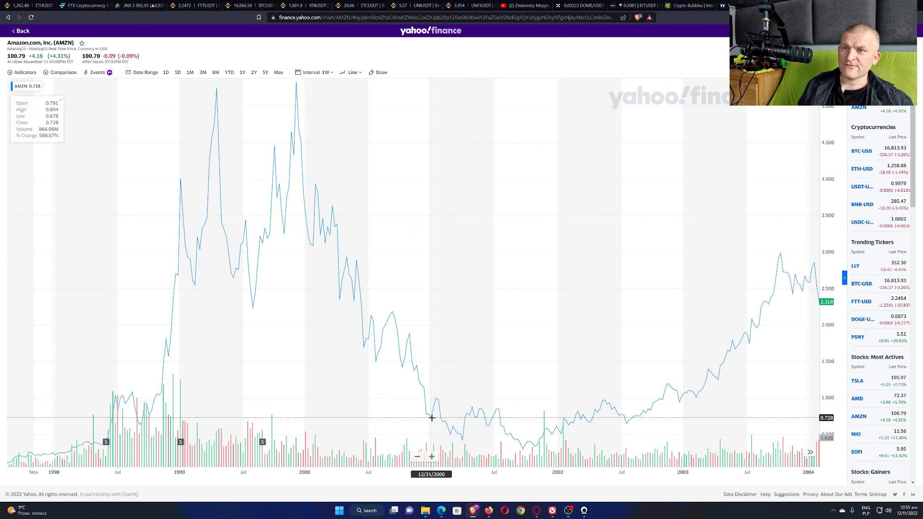
{"action": "mouse_move", "coordinate": [525, 447]}
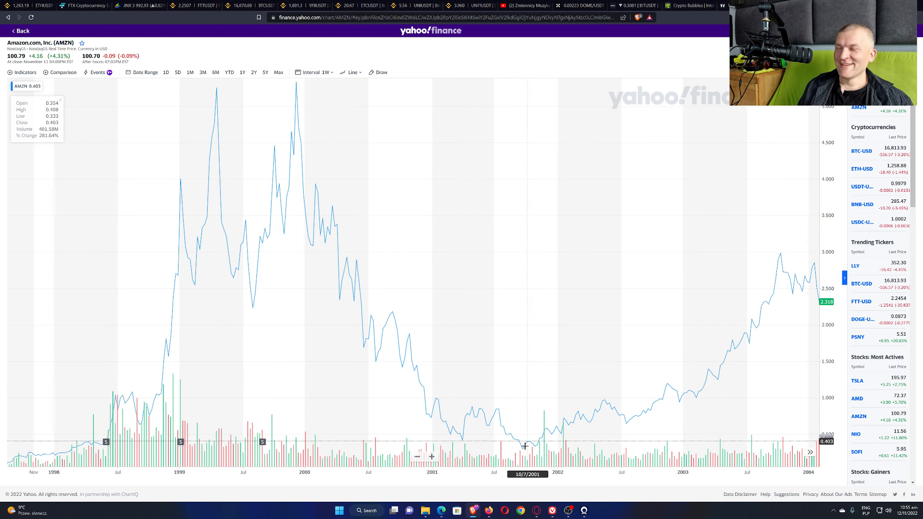
{"action": "mouse_move", "coordinate": [518, 442]}
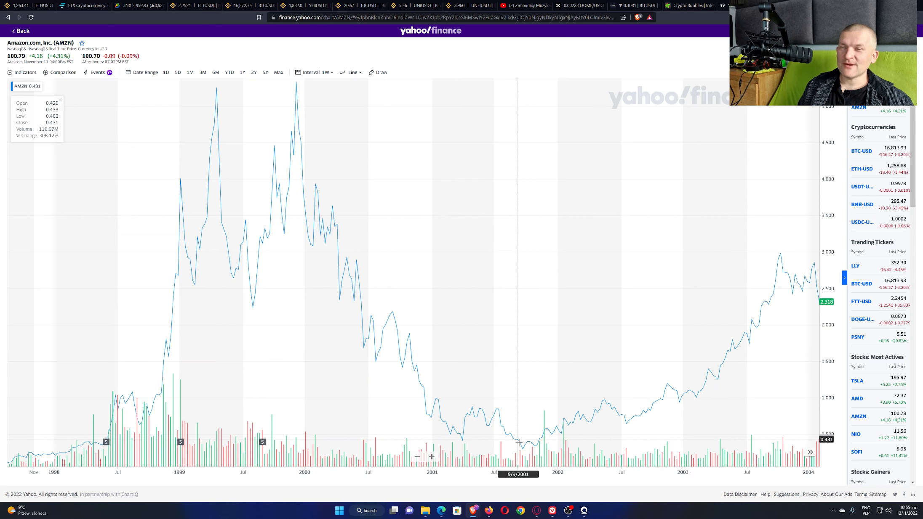
{"action": "mouse_move", "coordinate": [531, 445]}
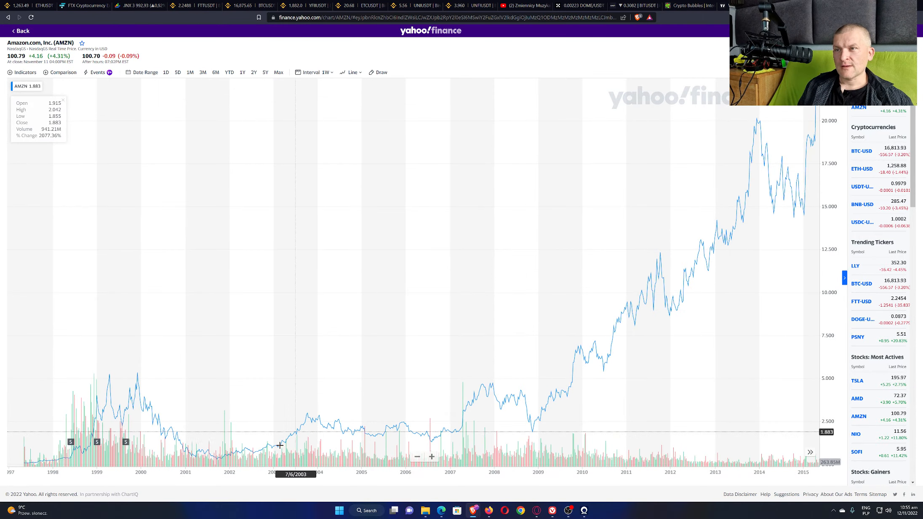
{"action": "mouse_move", "coordinate": [498, 434]}
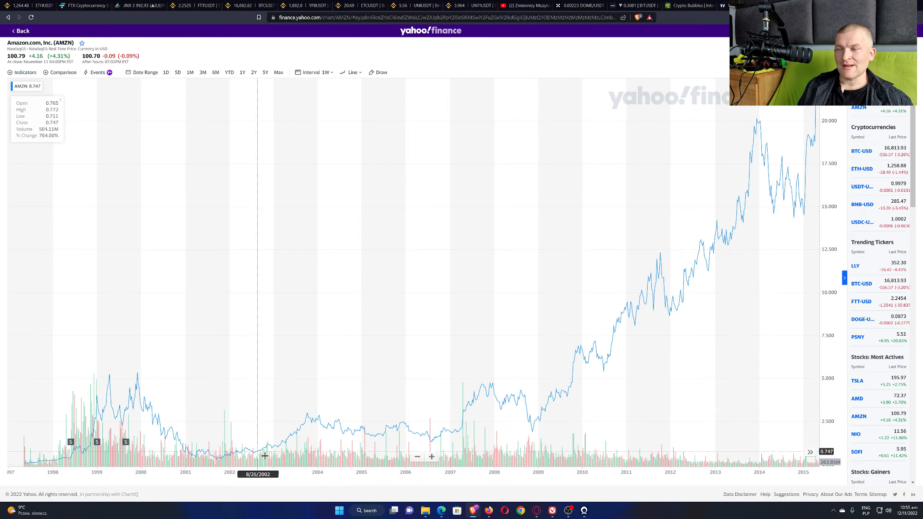
{"action": "mouse_move", "coordinate": [709, 242]}
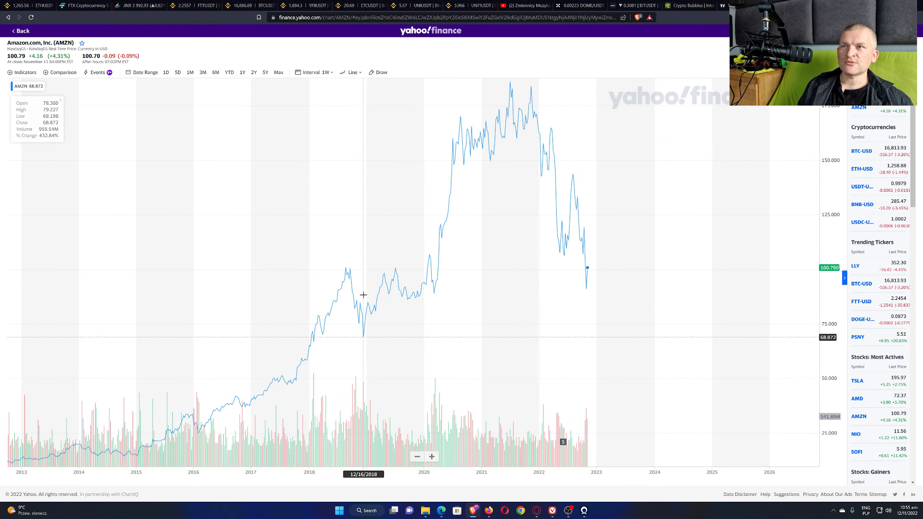
{"action": "mouse_move", "coordinate": [363, 283]}
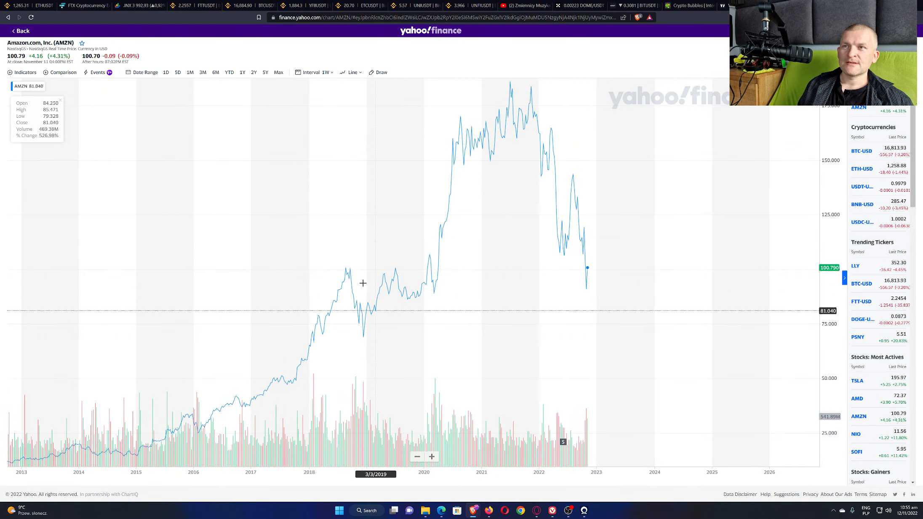
{"action": "mouse_move", "coordinate": [648, 288]}
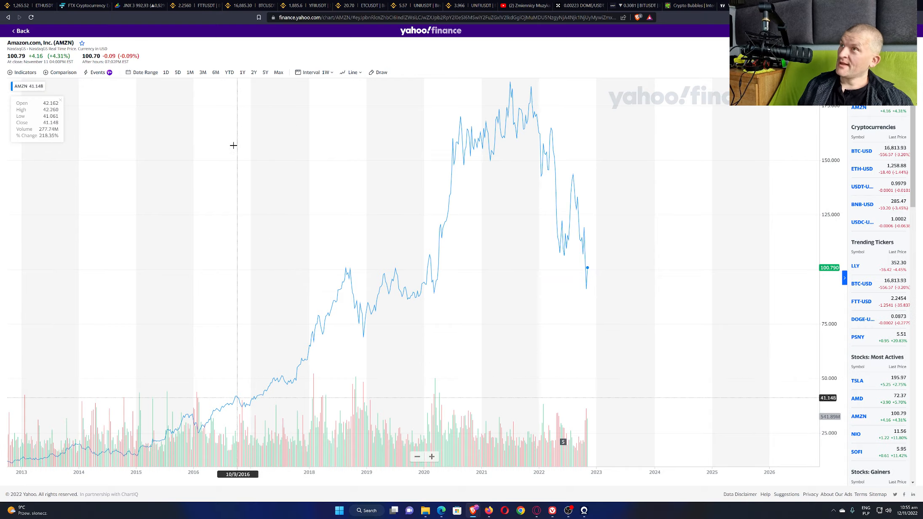
{"action": "mouse_move", "coordinate": [116, 71]}
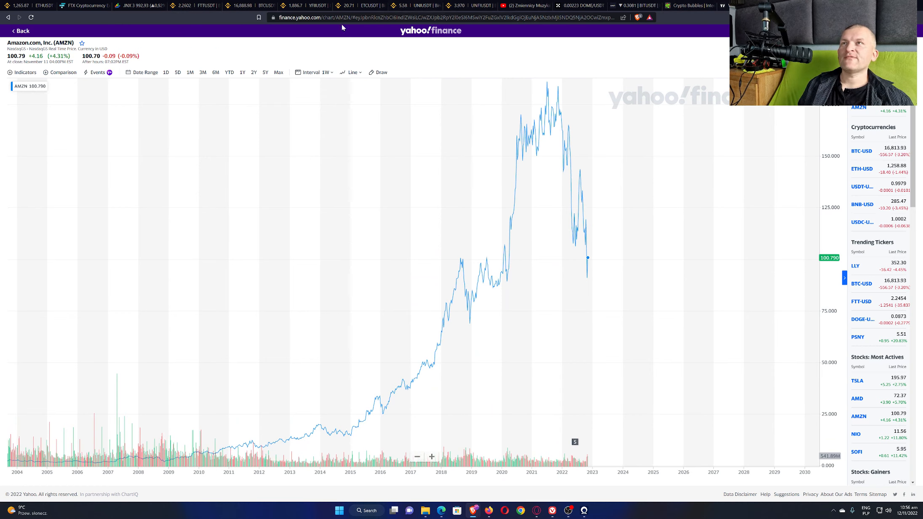
Return to the Binance FTT/USDT hourly chart after reviewing Amazon's long-term history.
{"action": "left_click", "coordinate": [183, 6]}
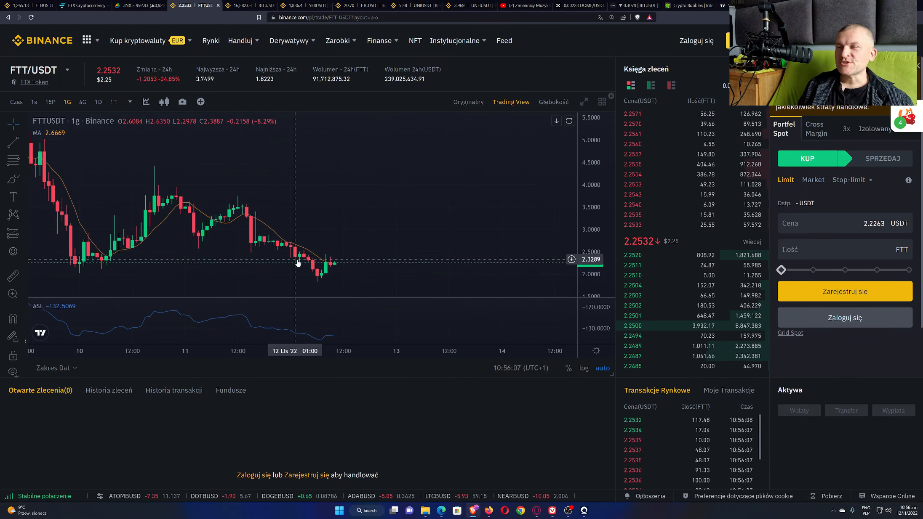
{"action": "mouse_move", "coordinate": [257, 270]}
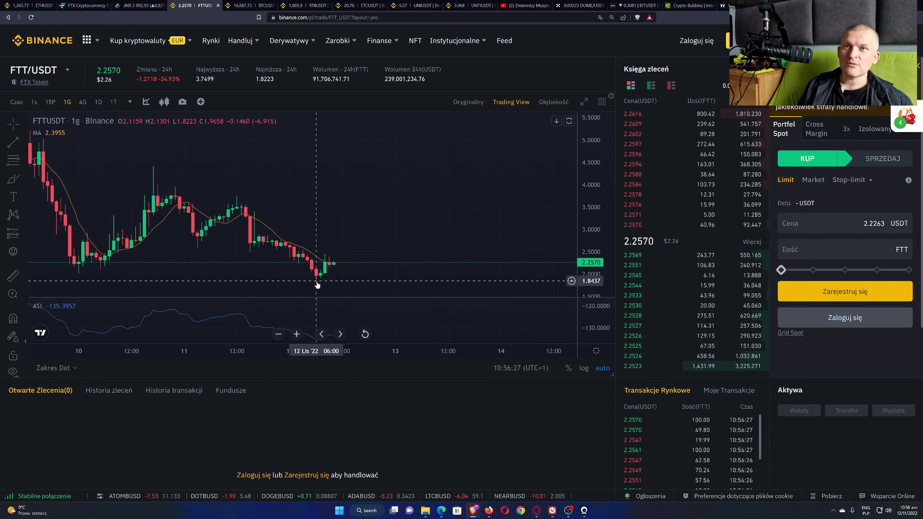
{"action": "mouse_move", "coordinate": [356, 270]}
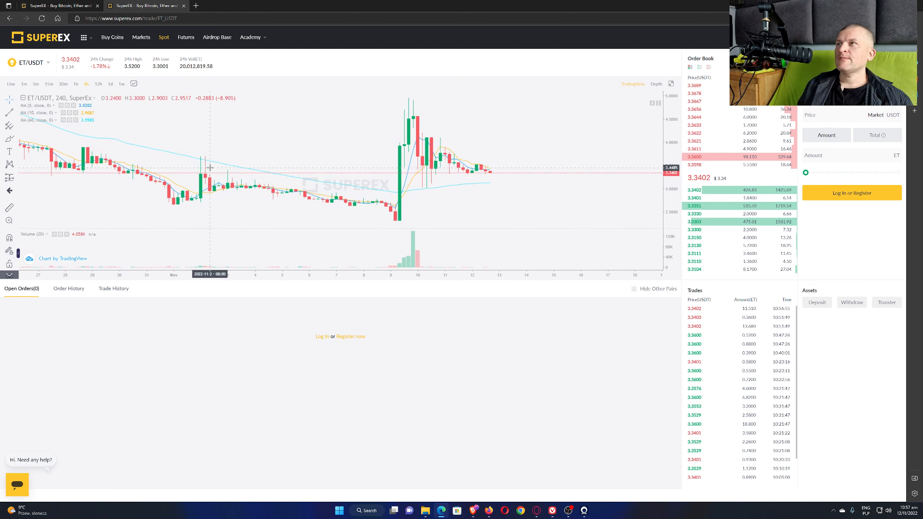
Widen the SuperEx ET/USDT 4h chart to reveal the early collapse from about 30 toward 3.34.
{"action": "left_click", "coordinate": [29, 63]}
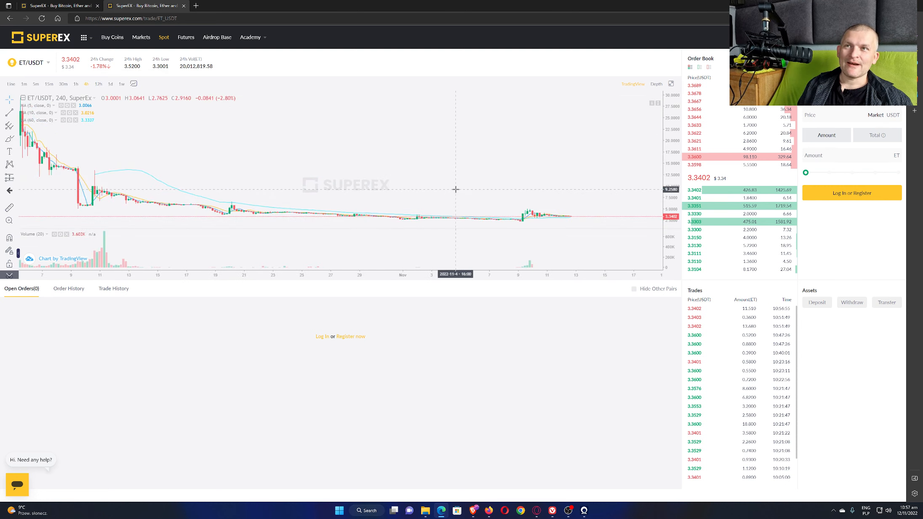
{"action": "mouse_move", "coordinate": [551, 193]}
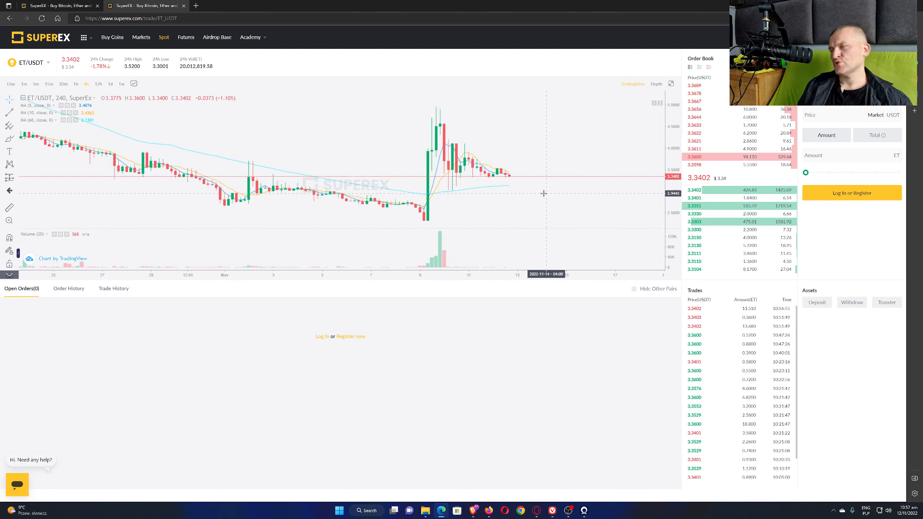
{"action": "mouse_move", "coordinate": [532, 193]}
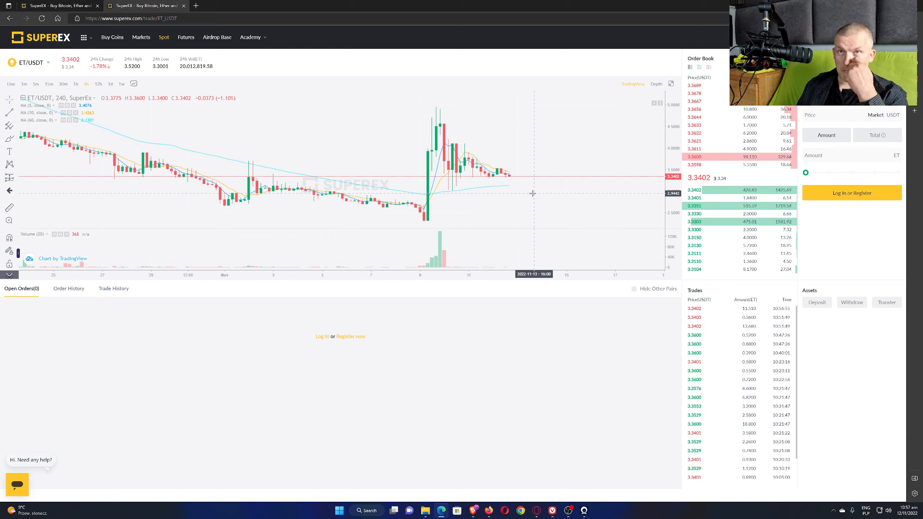
{"action": "mouse_move", "coordinate": [553, 205]}
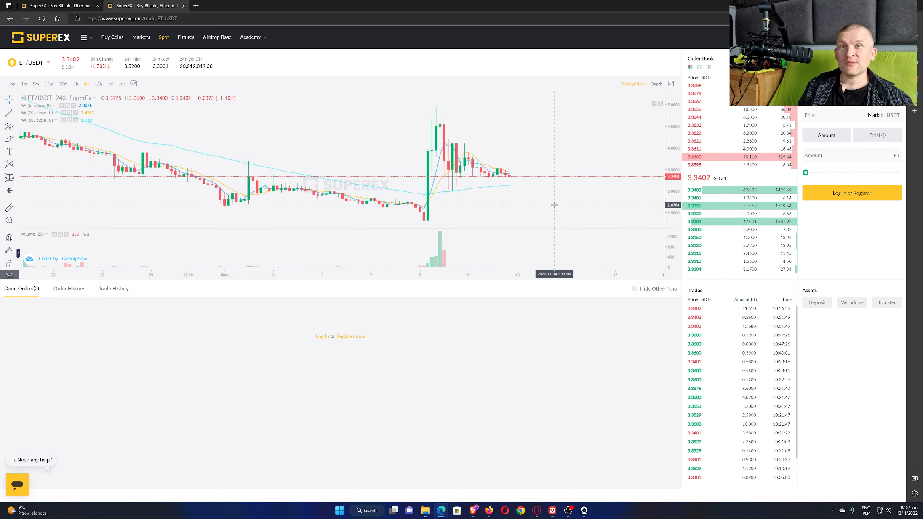
{"action": "mouse_move", "coordinate": [519, 179]}
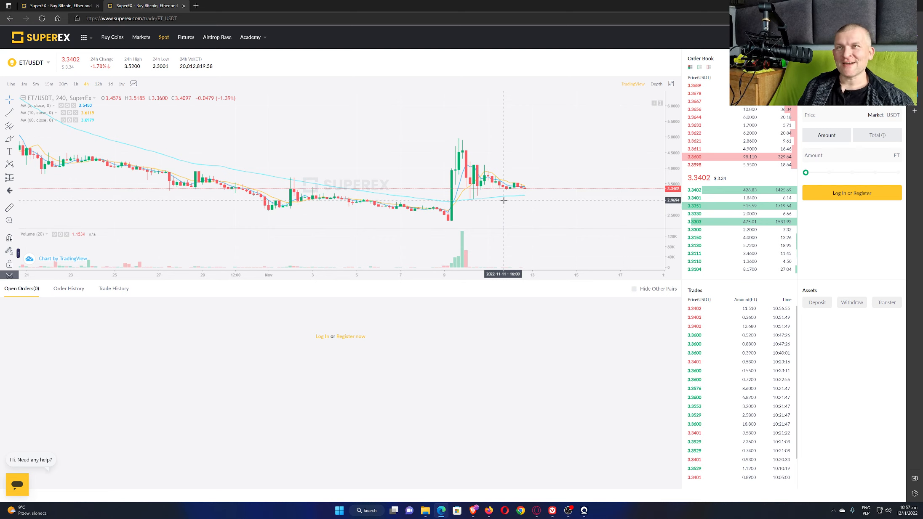
{"action": "mouse_move", "coordinate": [539, 179]}
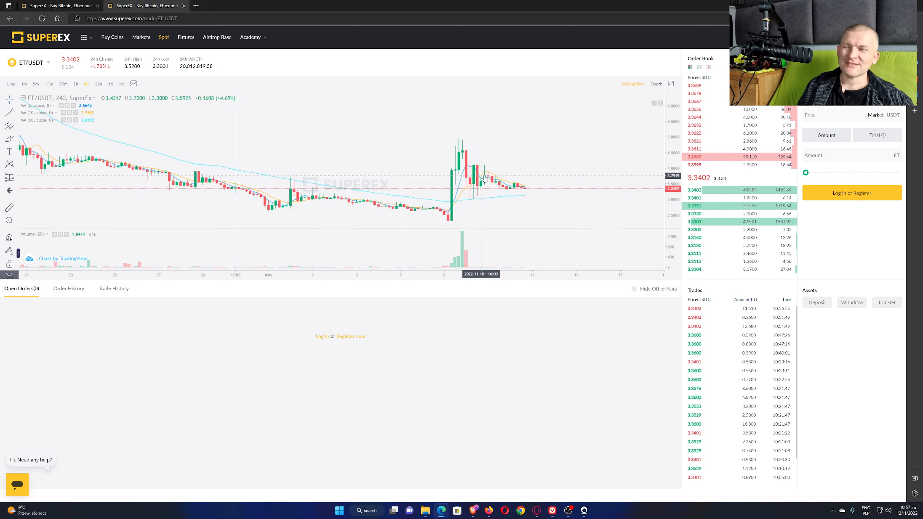
{"action": "mouse_move", "coordinate": [420, 177]}
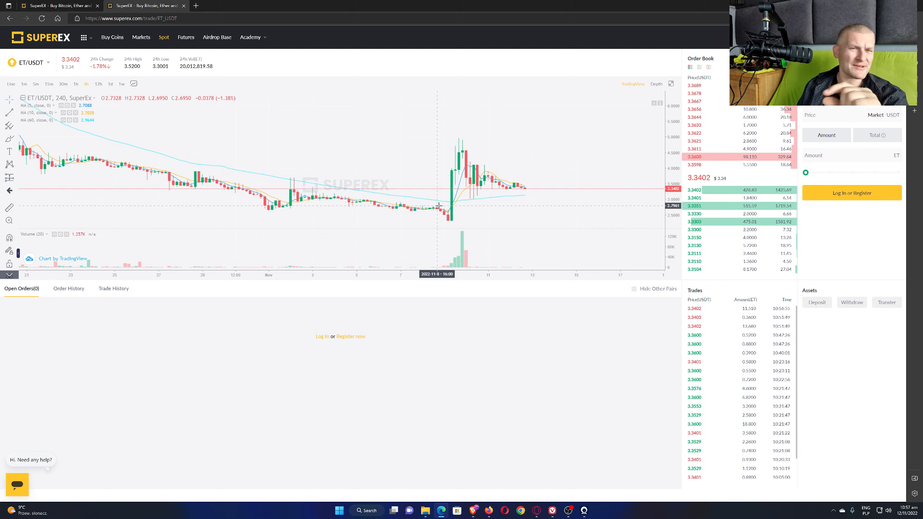
{"action": "mouse_move", "coordinate": [450, 189]}
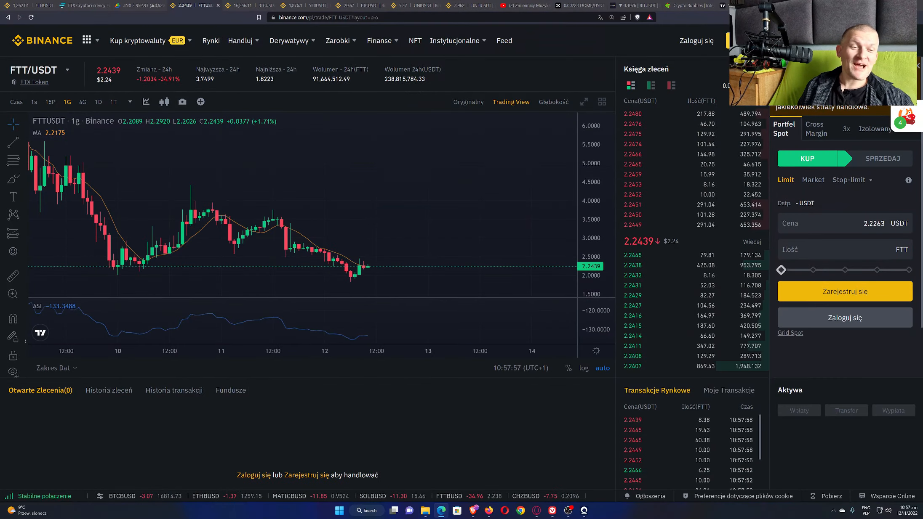
{"action": "mouse_move", "coordinate": [454, 277]}
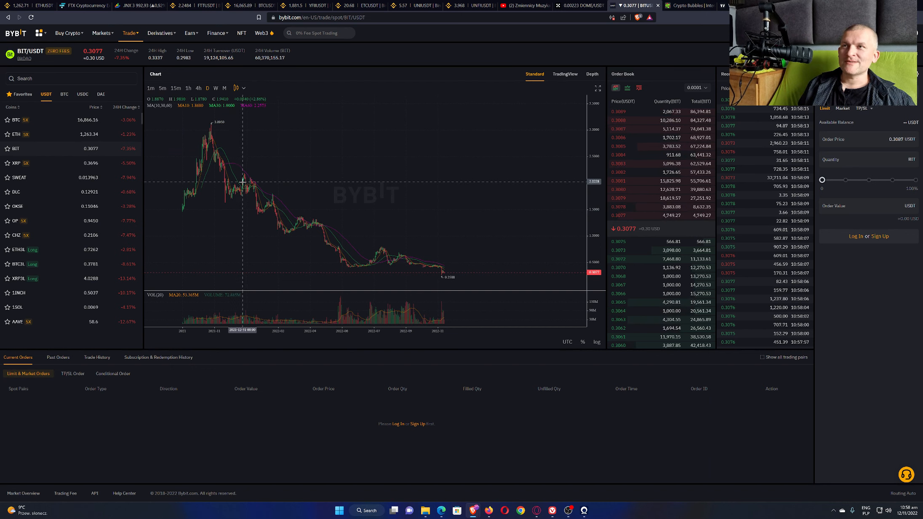
{"action": "mouse_move", "coordinate": [397, 255]}
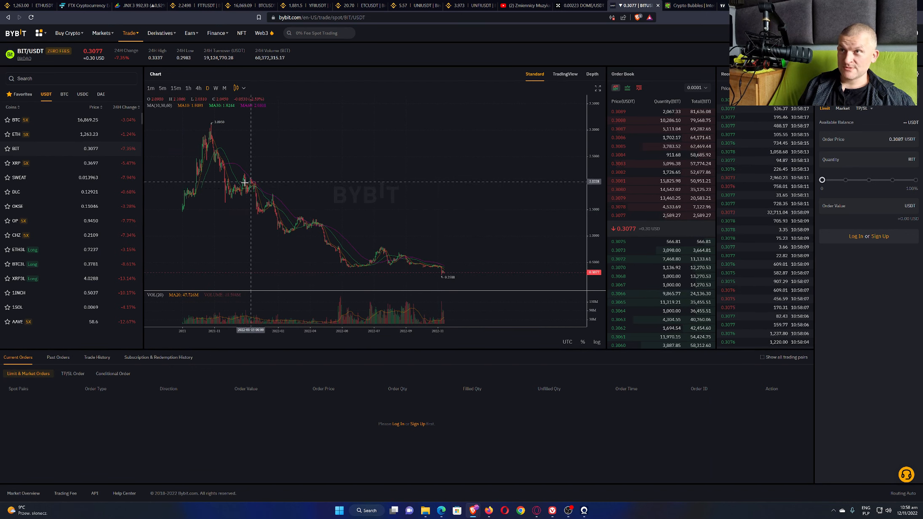
{"action": "mouse_move", "coordinate": [250, 190]}
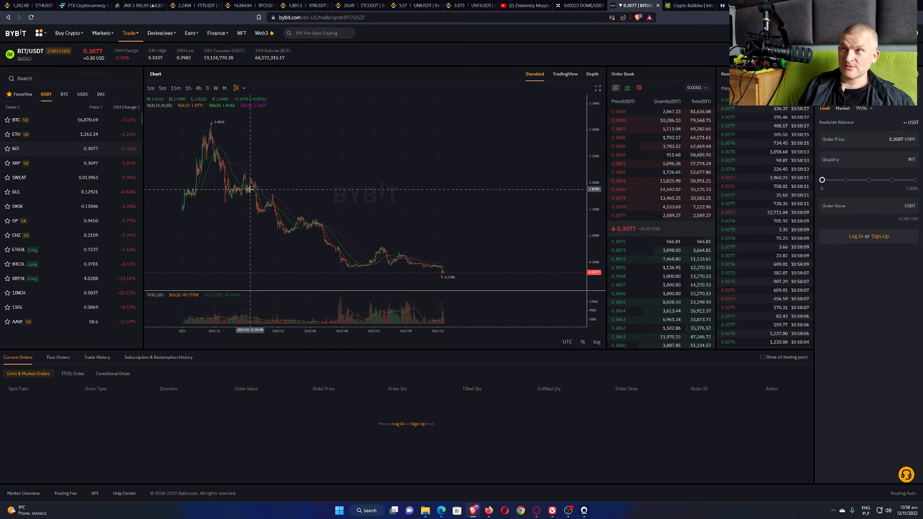
{"action": "mouse_move", "coordinate": [476, 268]}
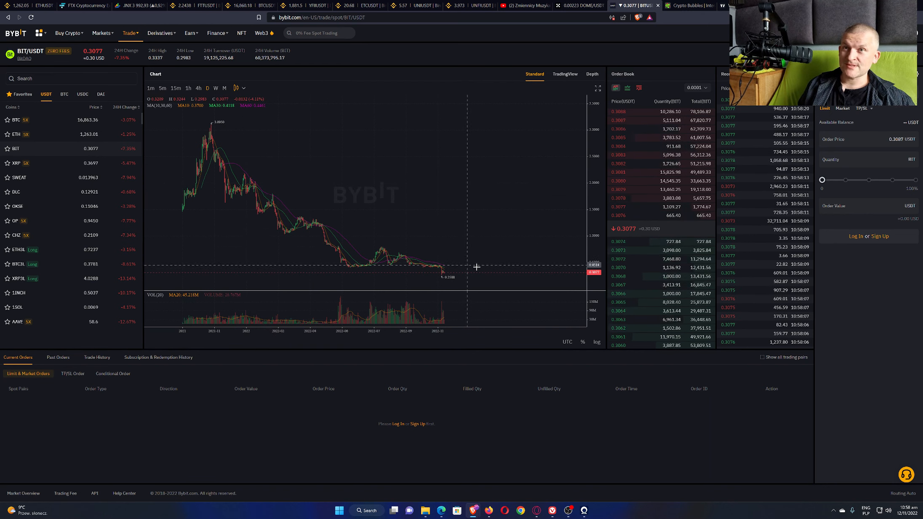
{"action": "mouse_move", "coordinate": [298, 214]}
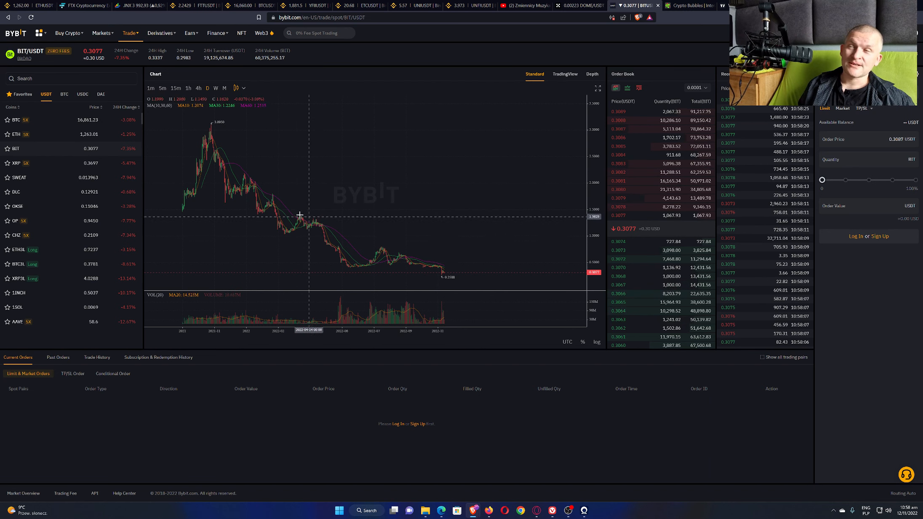
{"action": "mouse_move", "coordinate": [459, 280]}
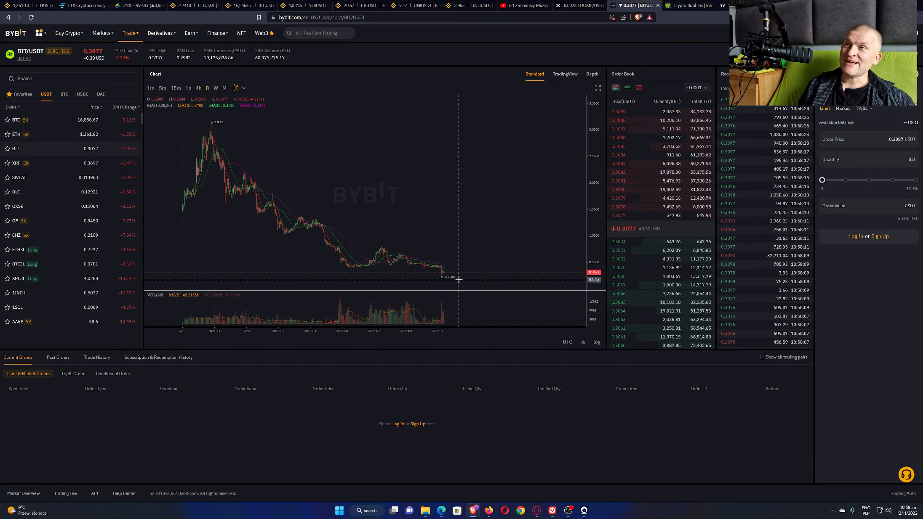
{"action": "mouse_move", "coordinate": [475, 243]}
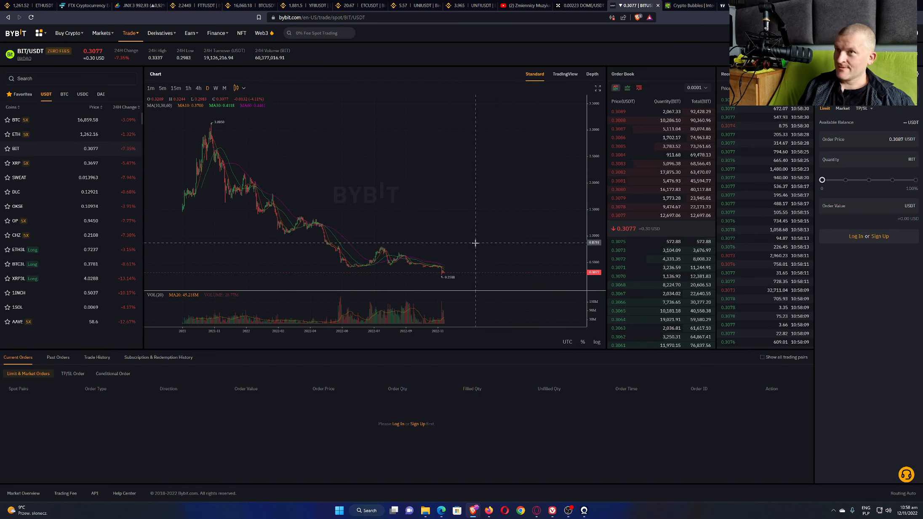
{"action": "mouse_move", "coordinate": [419, 233]}
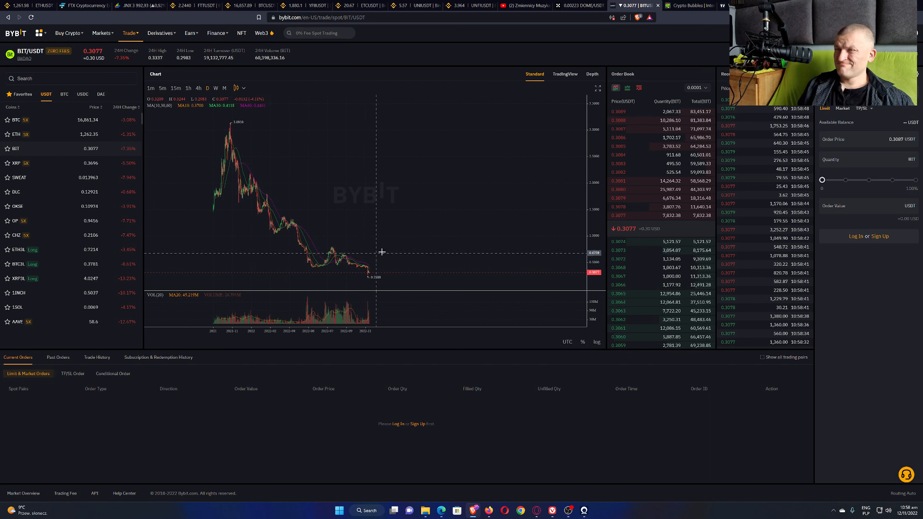
{"action": "mouse_move", "coordinate": [265, 164]}
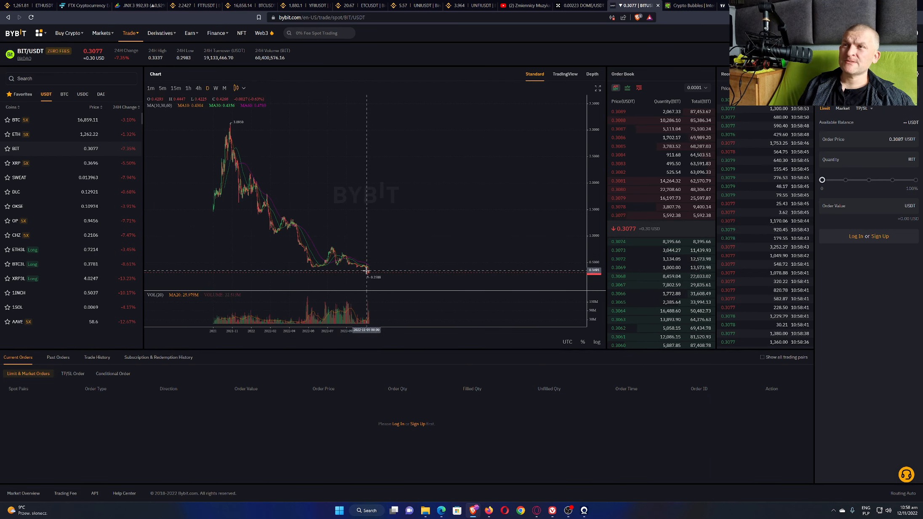
{"action": "mouse_move", "coordinate": [277, 212]}
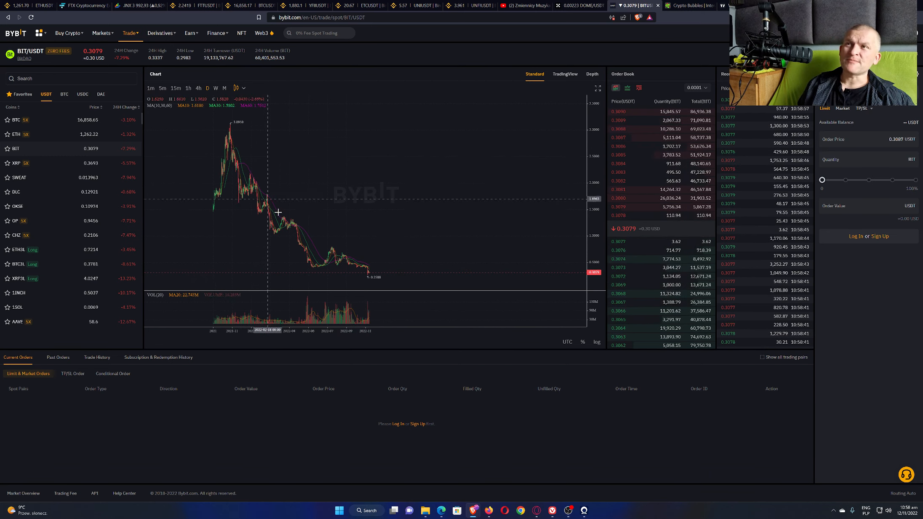
{"action": "mouse_move", "coordinate": [239, 145]}
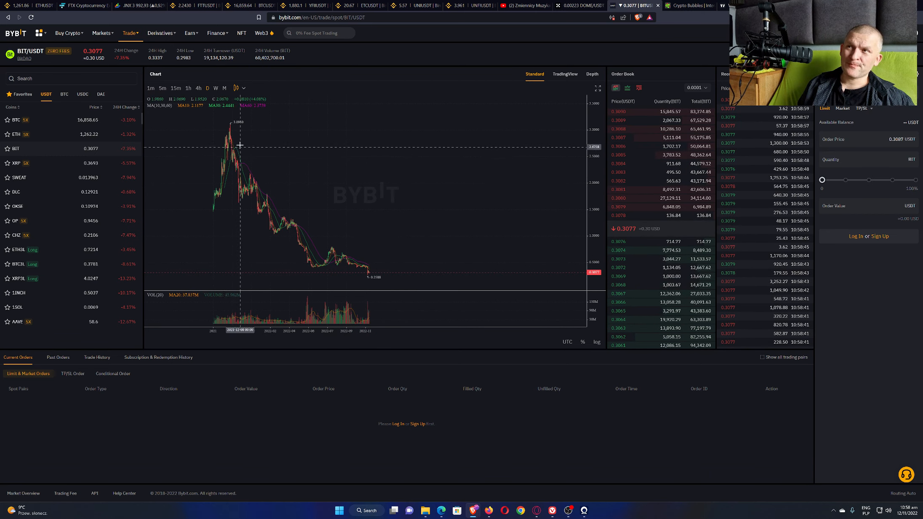
{"action": "mouse_move", "coordinate": [288, 151]}
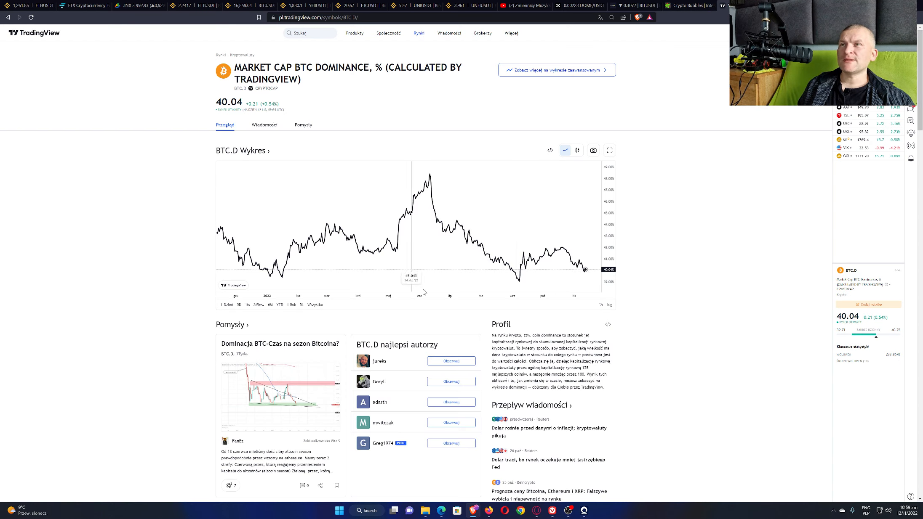
{"action": "mouse_move", "coordinate": [583, 93]}
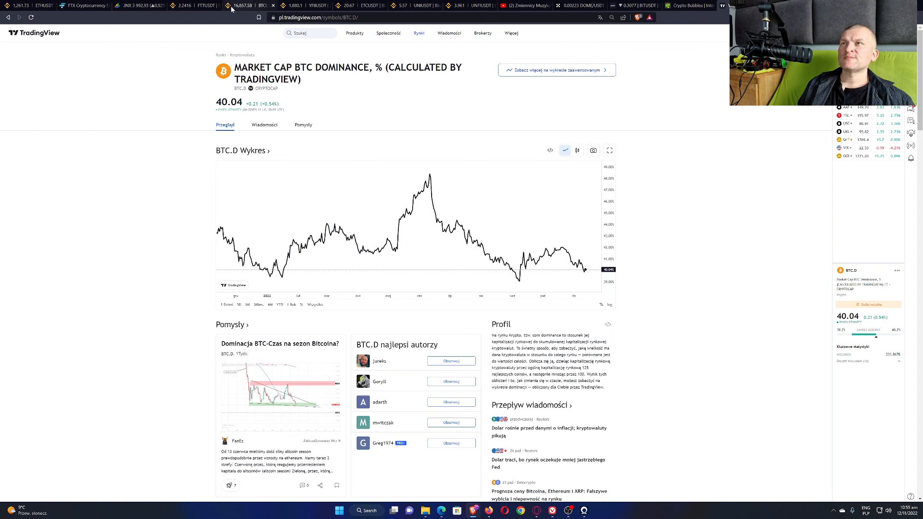
{"action": "mouse_move", "coordinate": [347, 5]}
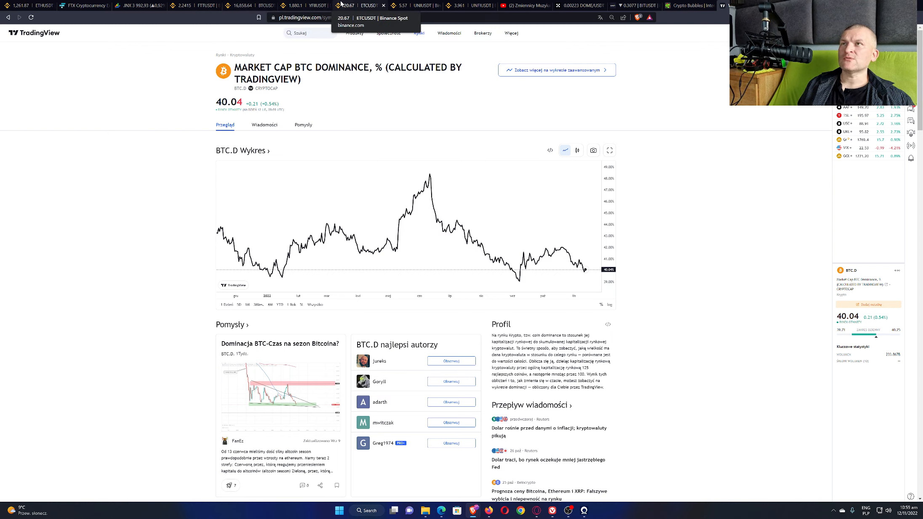
Switch from the BTC.D dominance page to the Binance YFII/USDT 15-minute chart.
{"action": "left_click", "coordinate": [314, 5]}
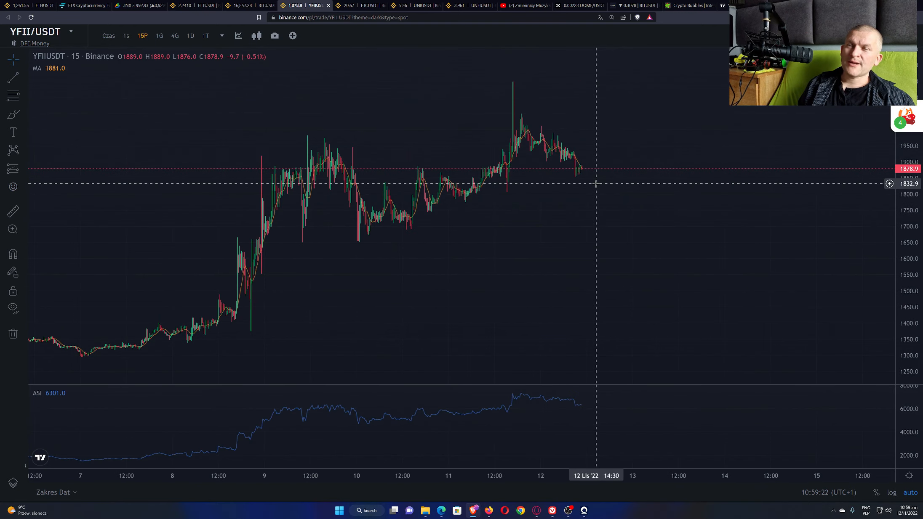
{"action": "mouse_move", "coordinate": [587, 179]}
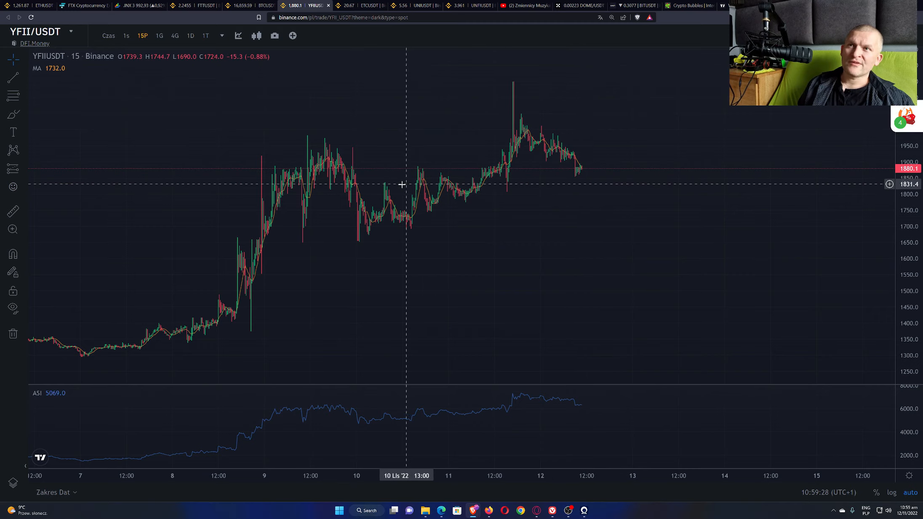
{"action": "mouse_move", "coordinate": [351, 202]}
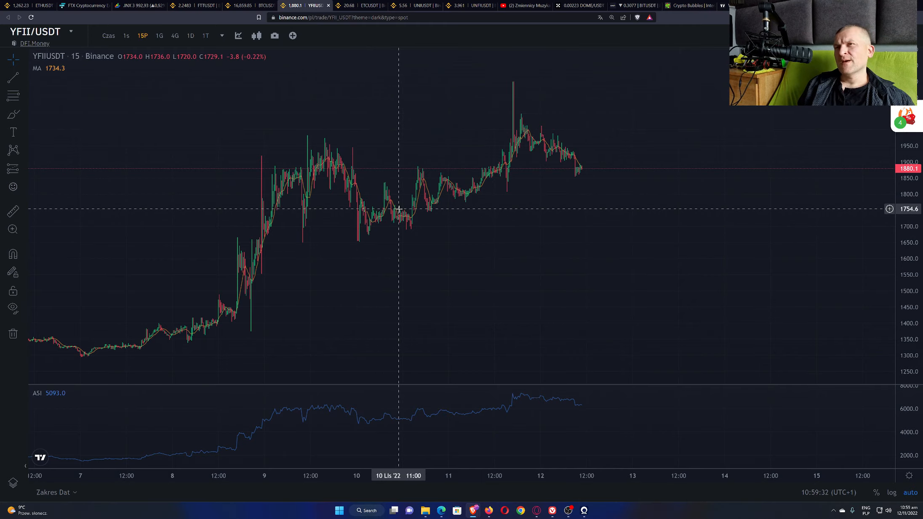
{"action": "mouse_move", "coordinate": [523, 176]}
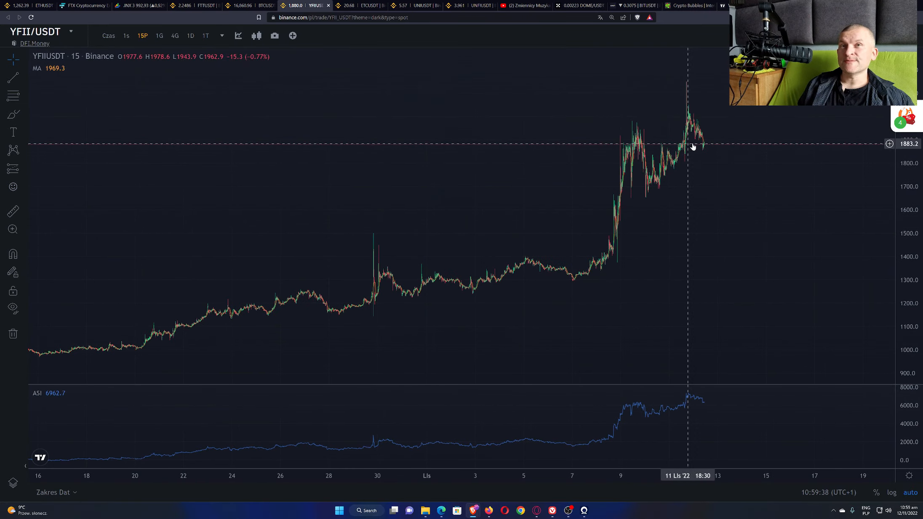
{"action": "mouse_move", "coordinate": [705, 227]}
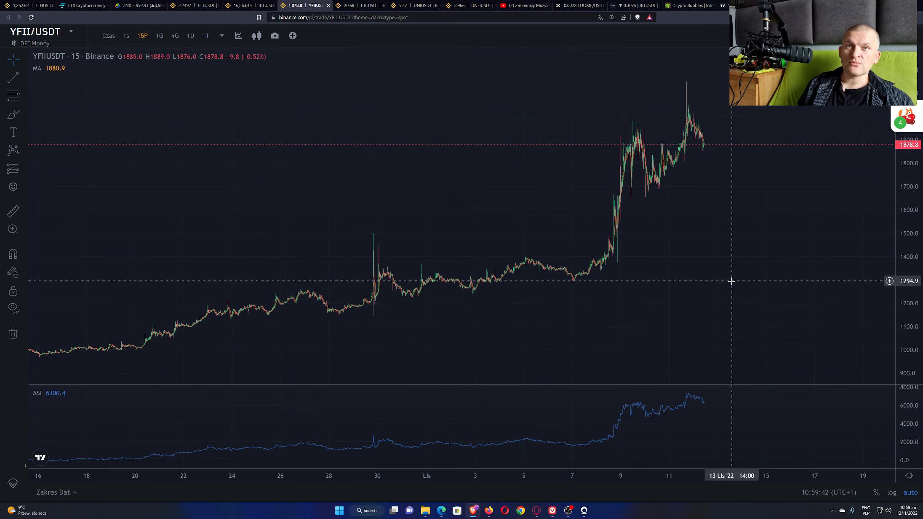
{"action": "mouse_move", "coordinate": [719, 352]}
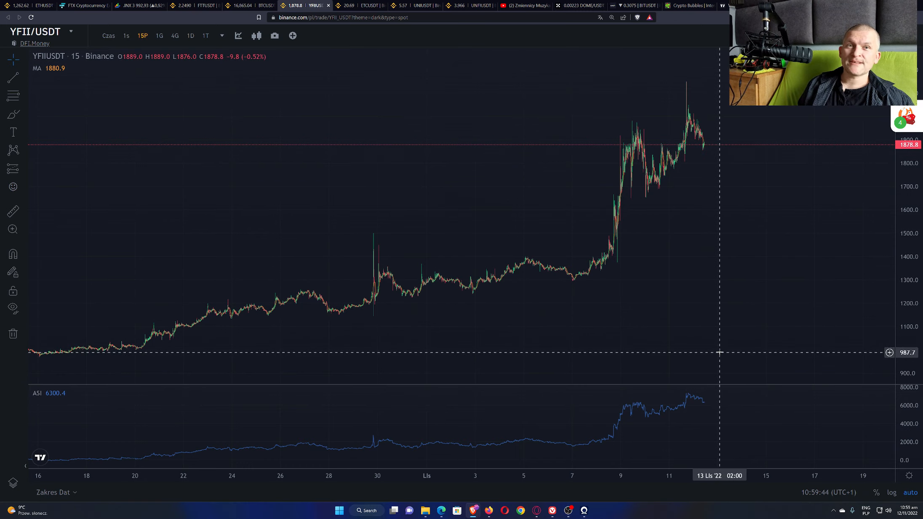
{"action": "mouse_move", "coordinate": [393, 180]}
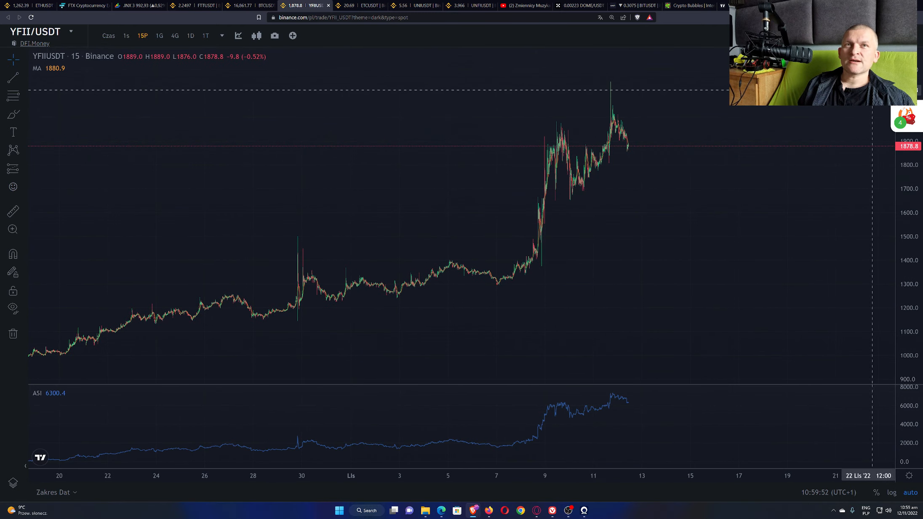
Widen YFII/USDT to 4-hour candles, then move on to the Binance ETC/USDT hourly chart.
{"action": "left_click", "coordinate": [190, 35]}
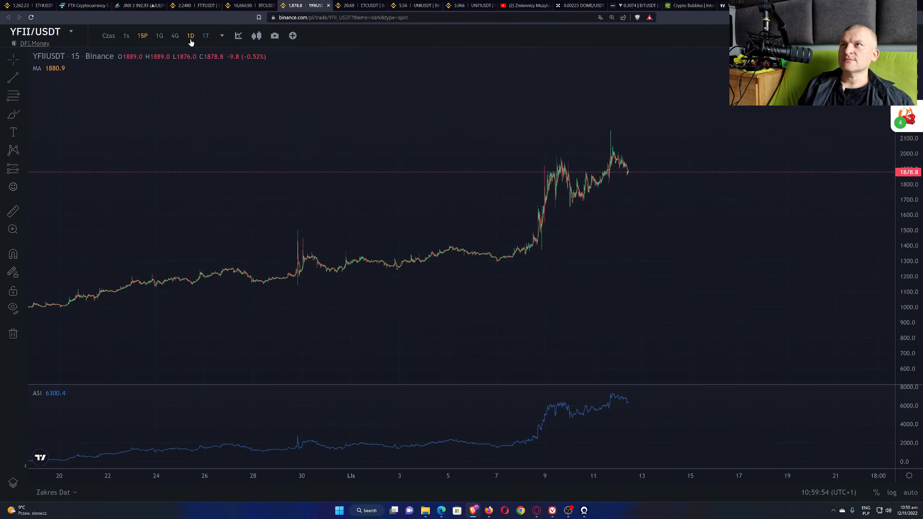
{"action": "left_click", "coordinate": [175, 36]}
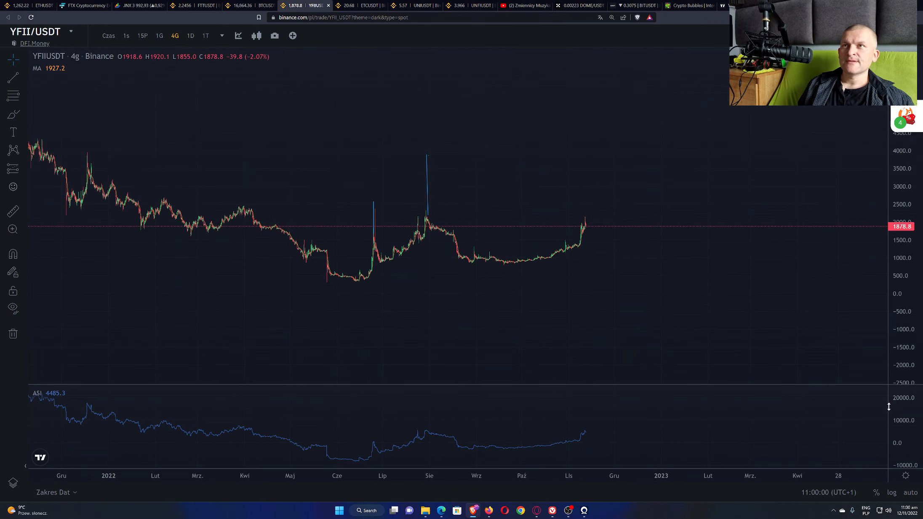
{"action": "mouse_move", "coordinate": [738, 157]}
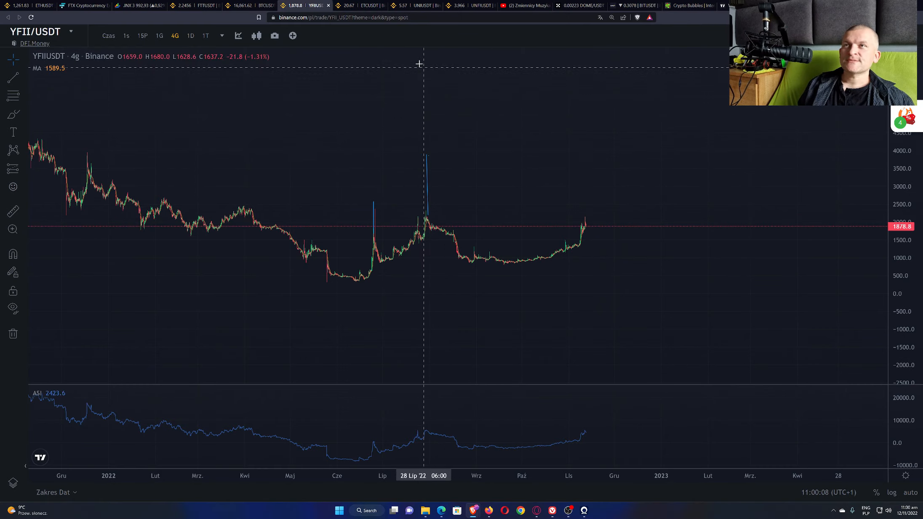
{"action": "left_click", "coordinate": [368, 5]}
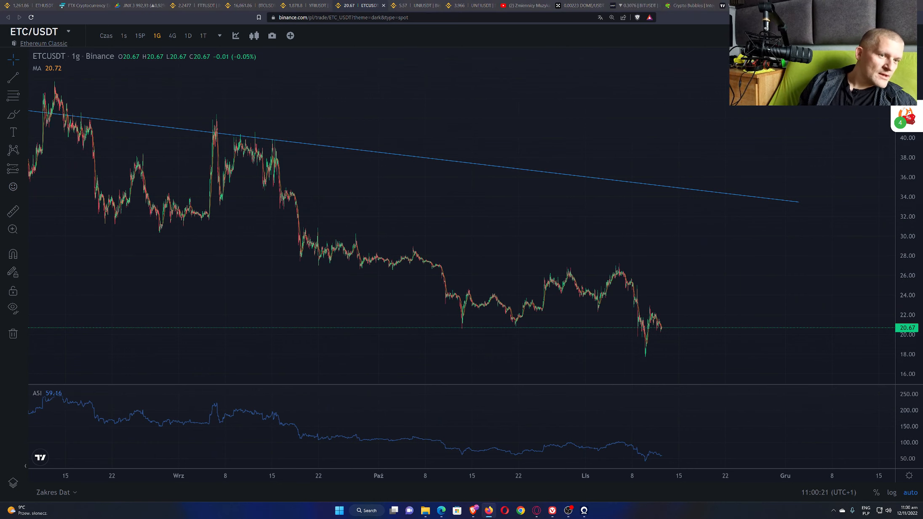
{"action": "mouse_move", "coordinate": [571, 376]}
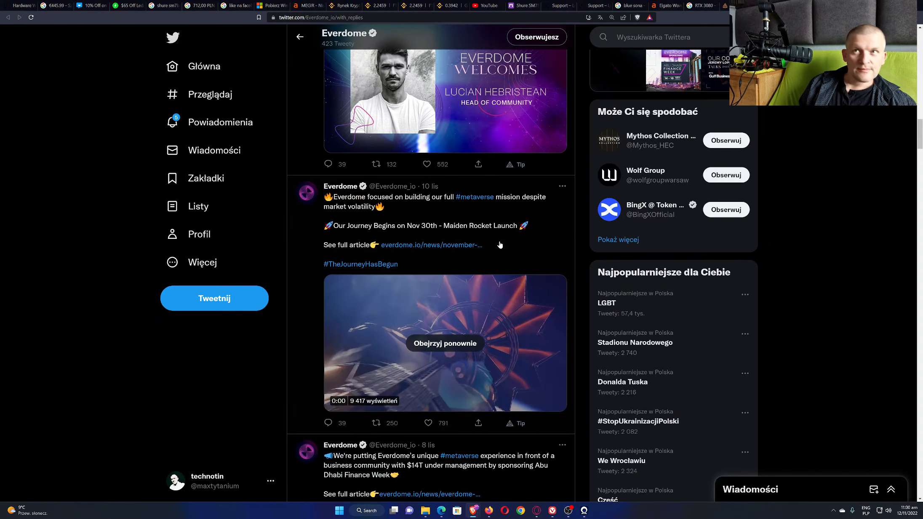
Scroll Everdome's Tweets and replies feed down past the Head of Community announcement.
{"action": "scroll", "scroll_direction": "down", "scroll_amount": 3}
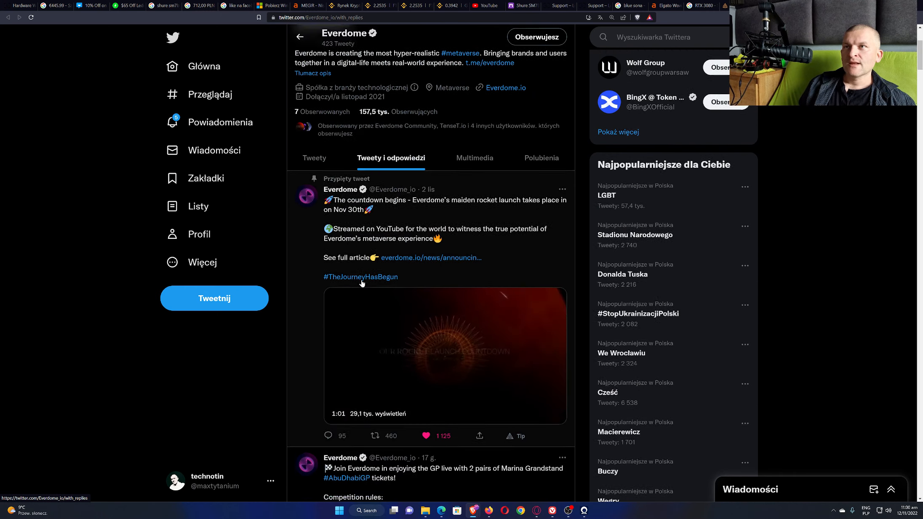
{"action": "scroll", "scroll_direction": "down", "scroll_amount": 3}
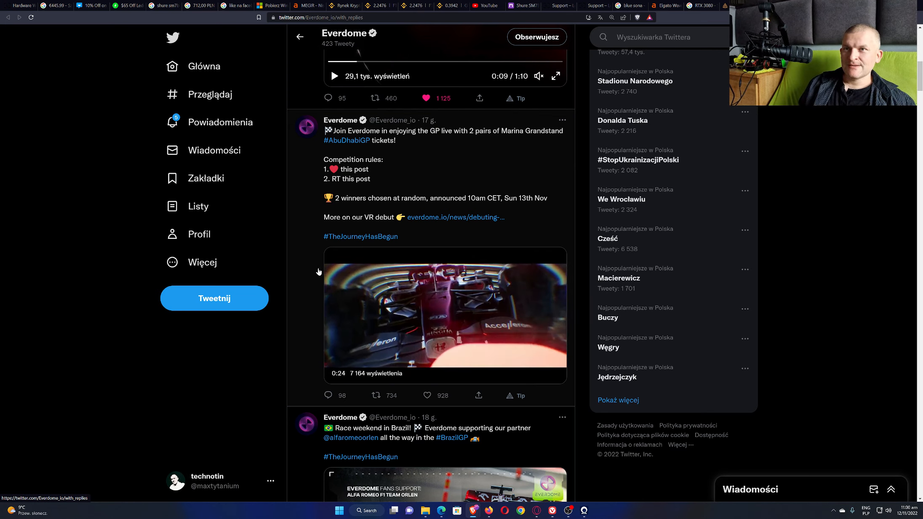
{"action": "scroll", "scroll_direction": "down", "scroll_amount": 3}
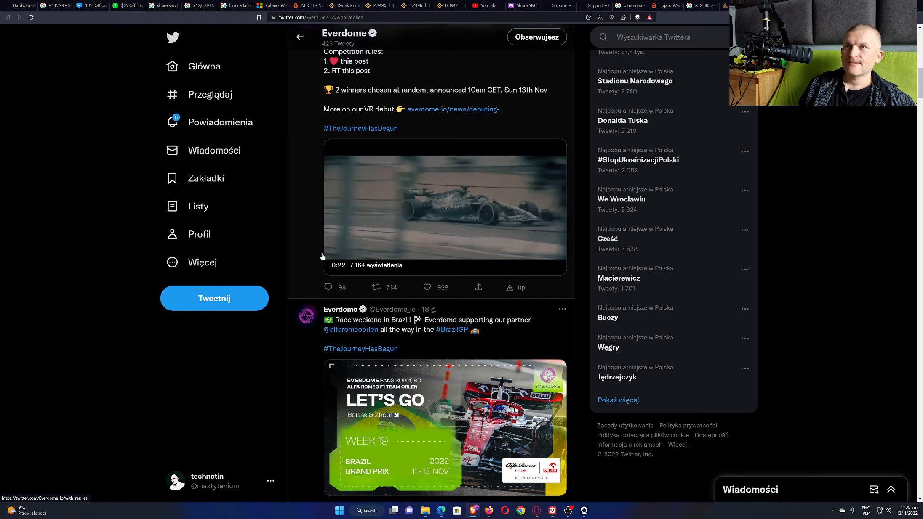
{"action": "scroll", "scroll_direction": "down", "scroll_amount": 3}
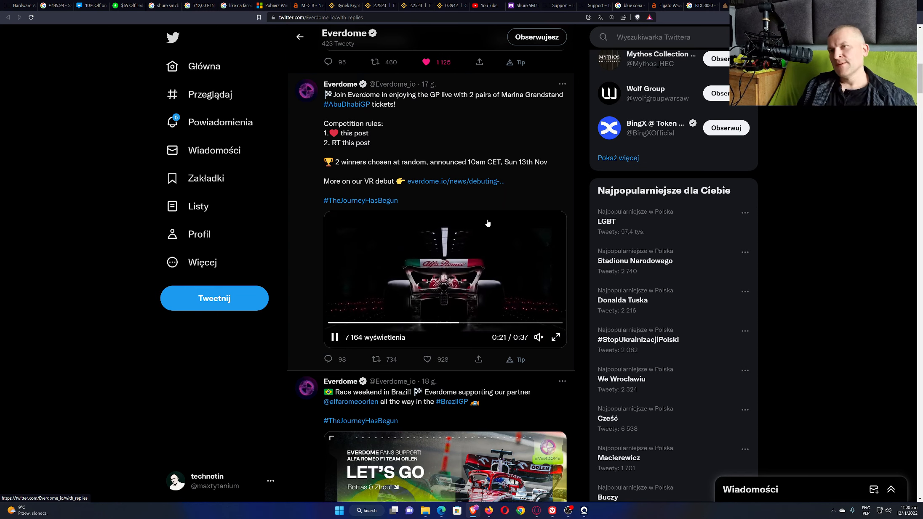
{"action": "scroll", "scroll_direction": "down", "scroll_amount": 3}
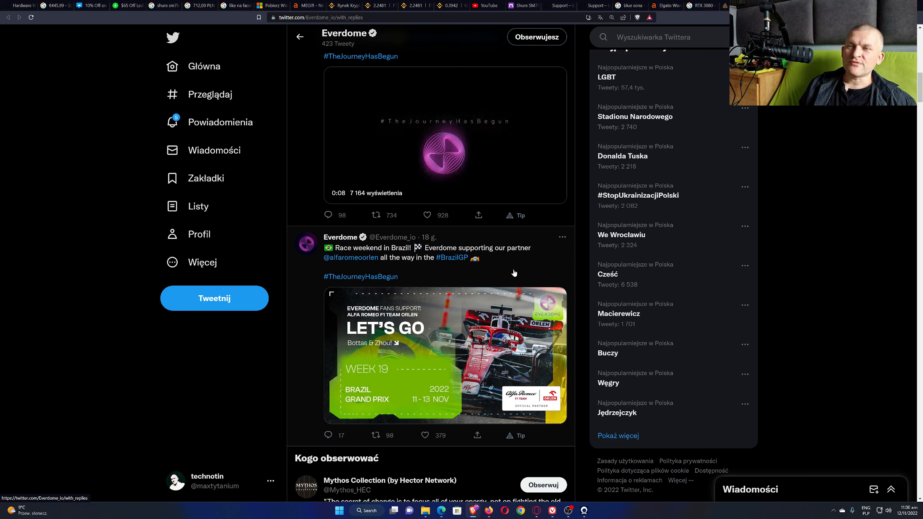
{"action": "scroll", "scroll_direction": "down", "scroll_amount": 3}
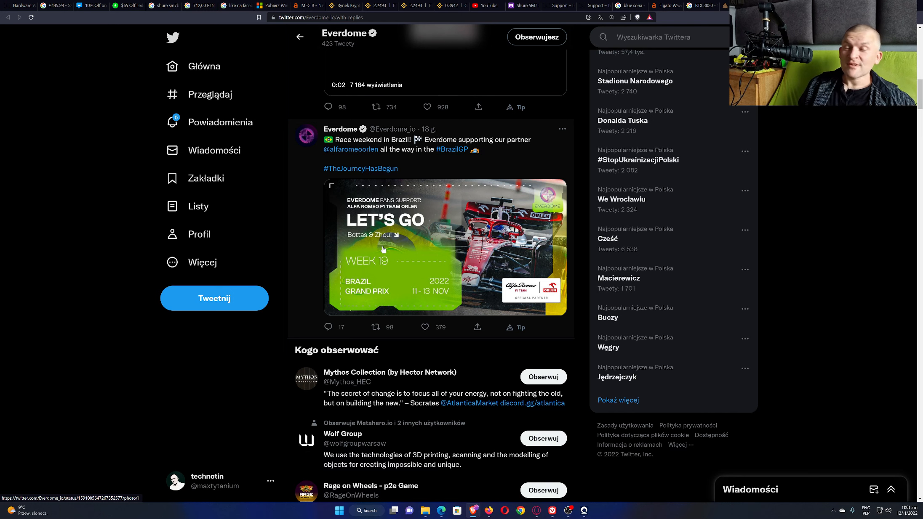
{"action": "scroll", "scroll_direction": "down", "scroll_amount": 3}
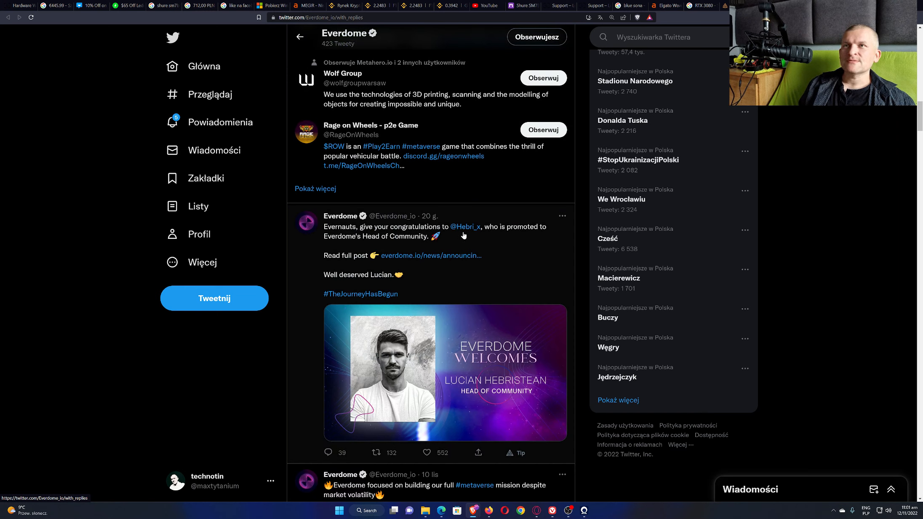
{"action": "mouse_move", "coordinate": [474, 235]}
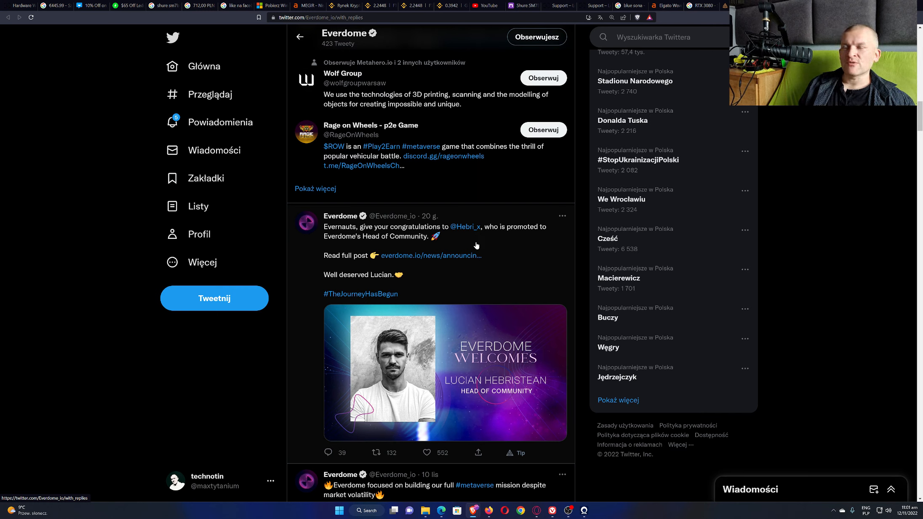
{"action": "mouse_move", "coordinate": [516, 261]}
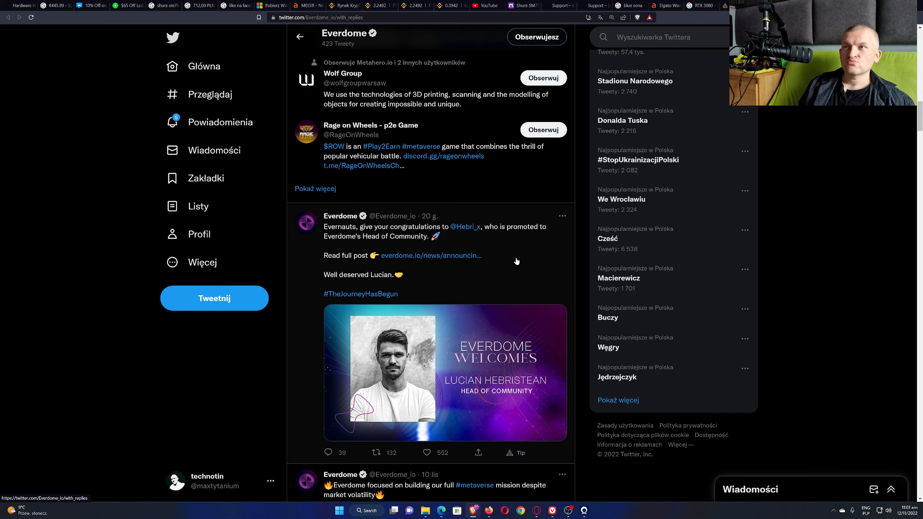
{"action": "mouse_move", "coordinate": [460, 288]}
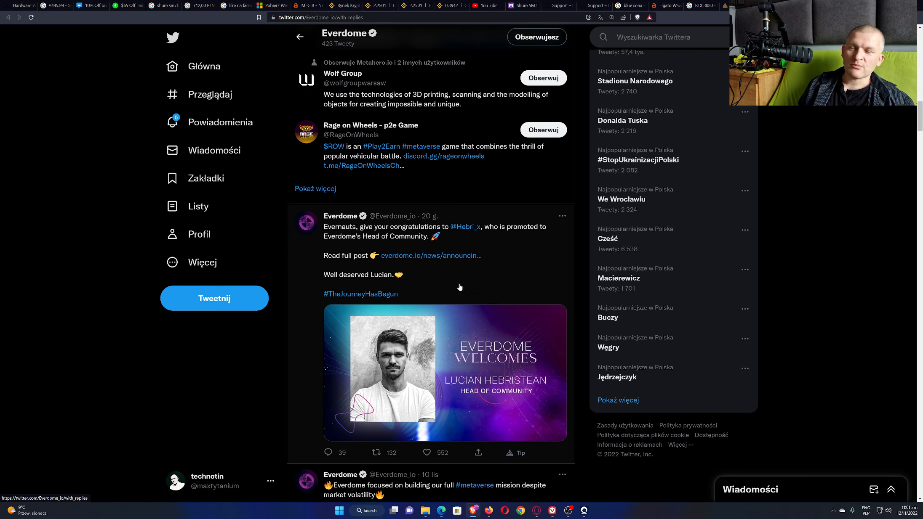
{"action": "scroll", "scroll_direction": "down", "scroll_amount": 3}
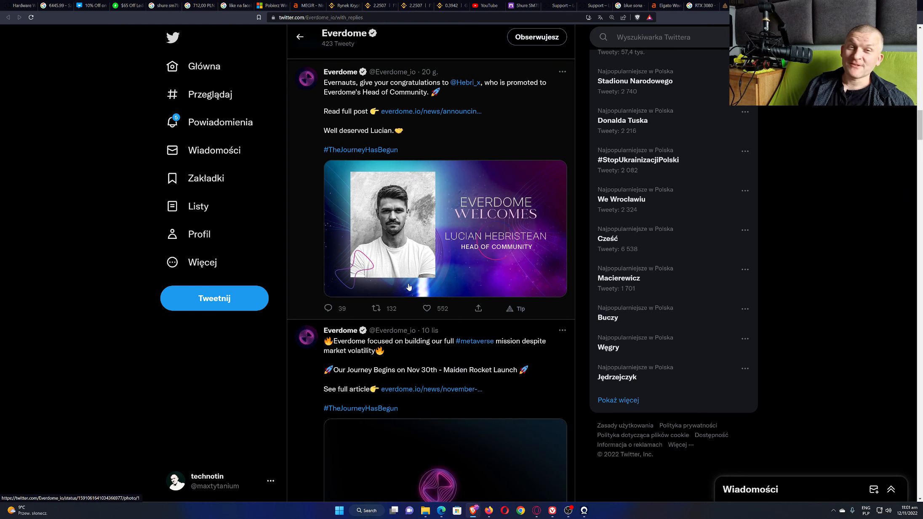
{"action": "scroll", "scroll_direction": "down", "scroll_amount": 3}
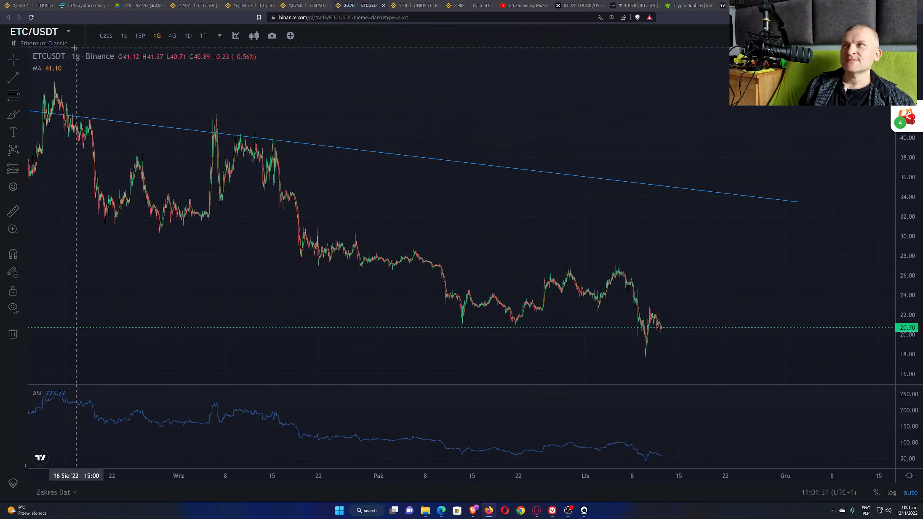
Switch to the OKX DOME/USDT four-hour chart with its descending trendline.
{"action": "left_click", "coordinate": [579, 5]}
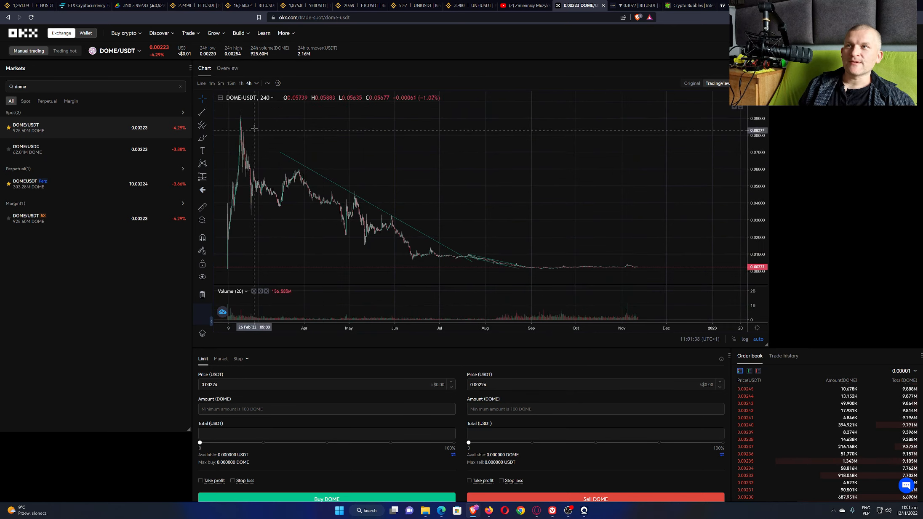
{"action": "mouse_move", "coordinate": [640, 260]}
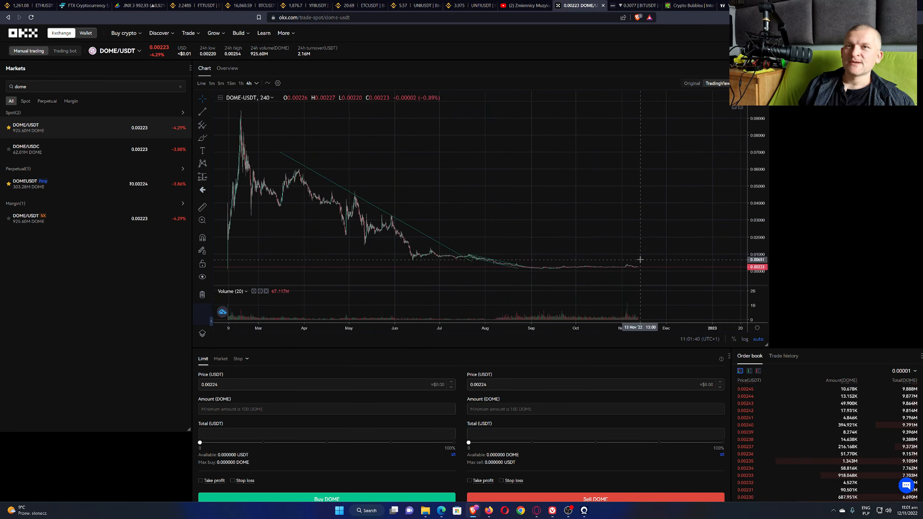
{"action": "mouse_move", "coordinate": [643, 175]}
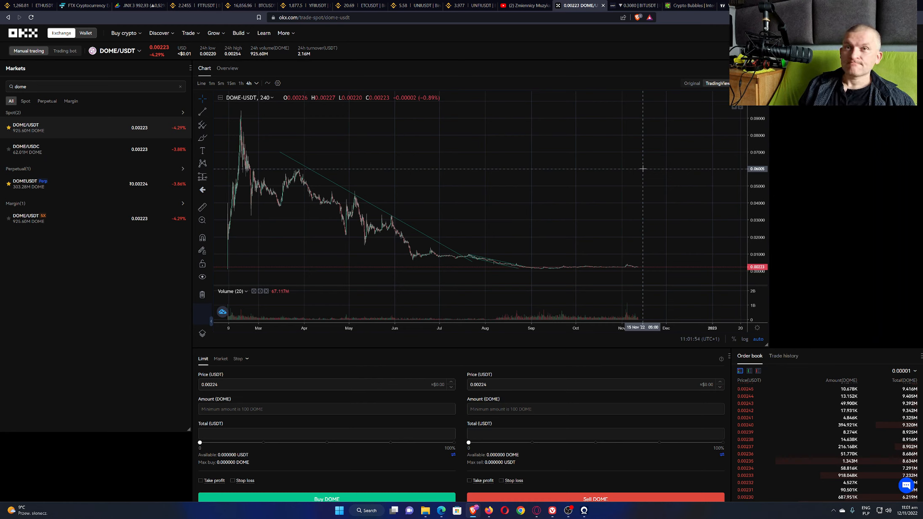
{"action": "mouse_move", "coordinate": [132, 332]}
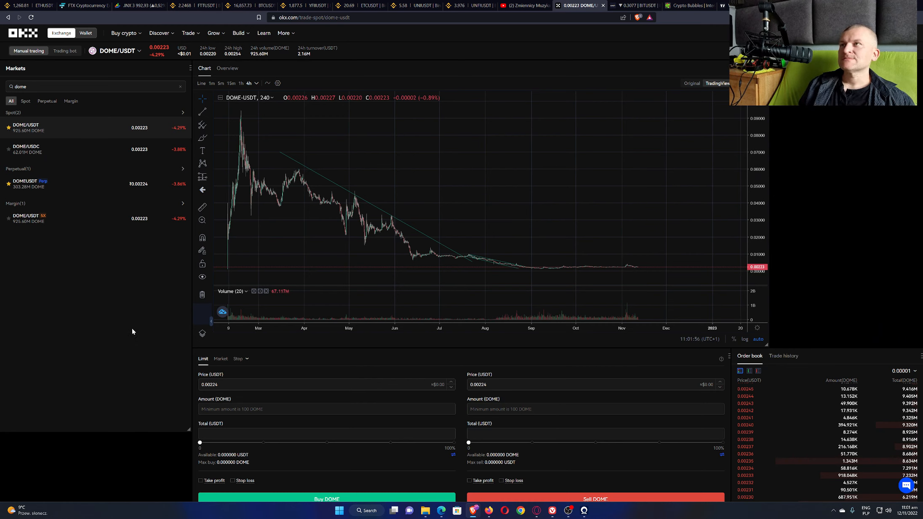
{"action": "mouse_move", "coordinate": [688, 5]}
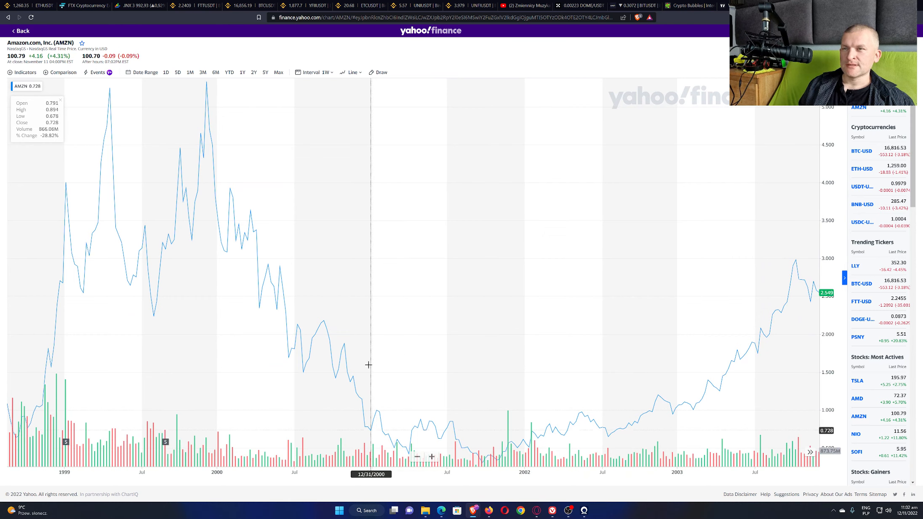
{"action": "mouse_move", "coordinate": [351, 378]}
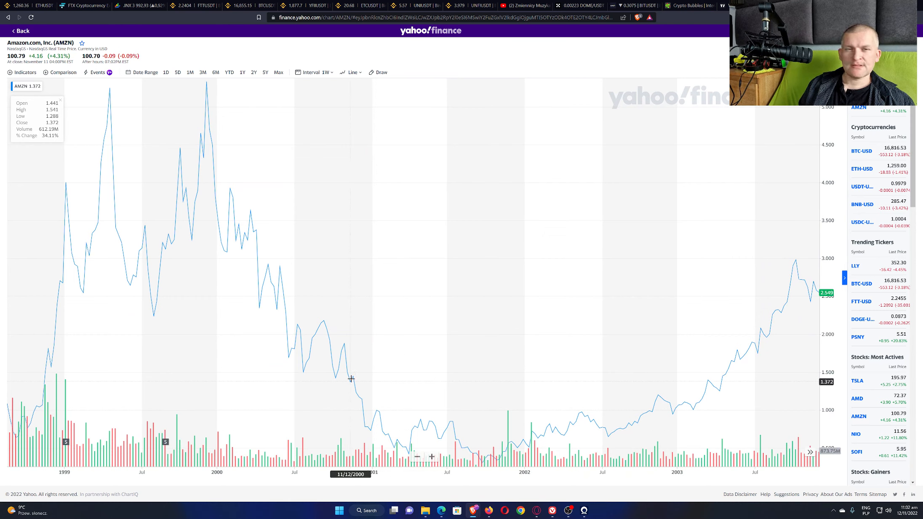
{"action": "mouse_move", "coordinate": [354, 375]}
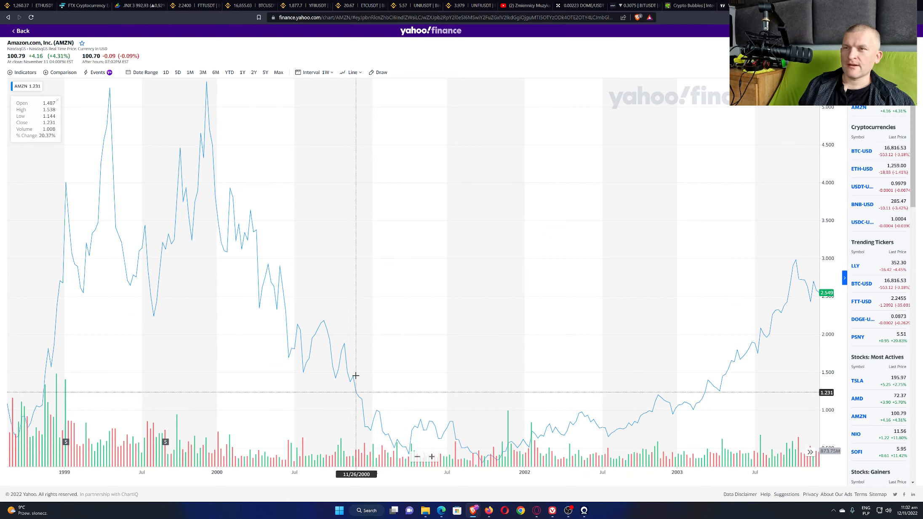
{"action": "mouse_move", "coordinate": [354, 376]}
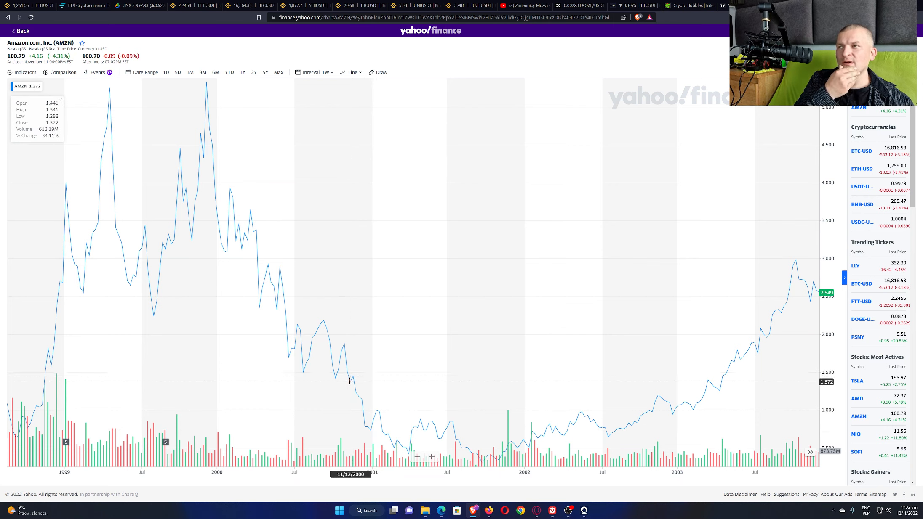
{"action": "mouse_move", "coordinate": [352, 378]}
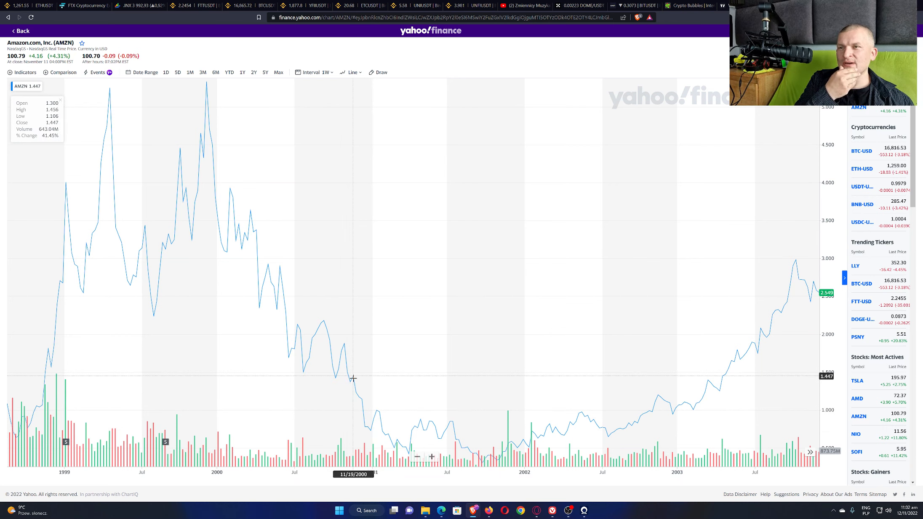
{"action": "mouse_move", "coordinate": [394, 429]}
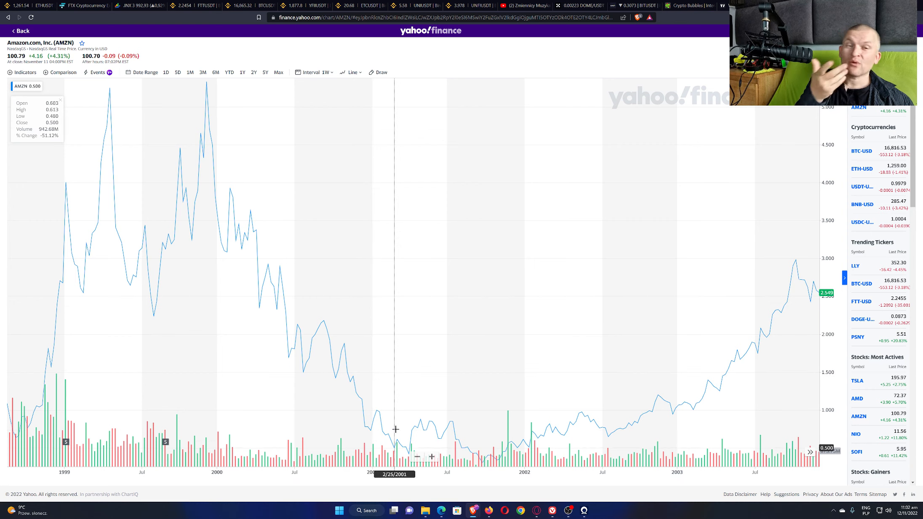
{"action": "mouse_move", "coordinate": [484, 456]}
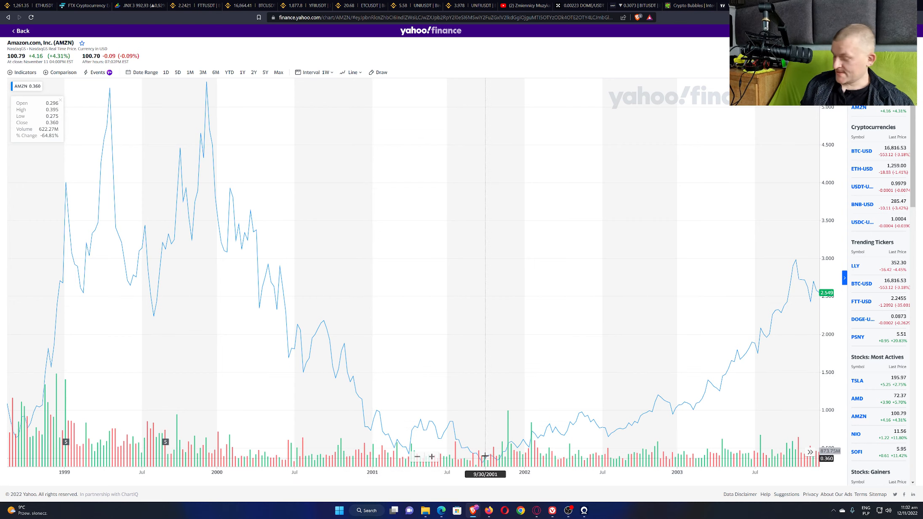
{"action": "mouse_move", "coordinate": [490, 457]}
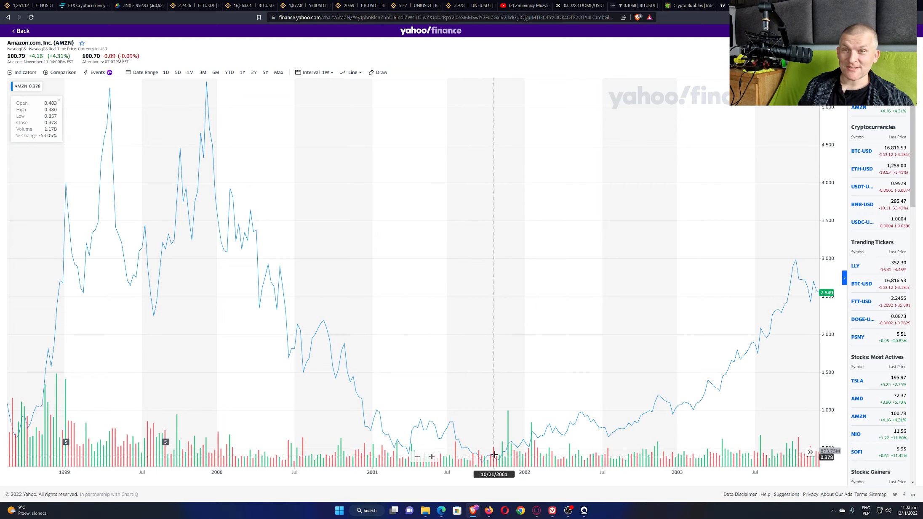
{"action": "mouse_move", "coordinate": [552, 451]}
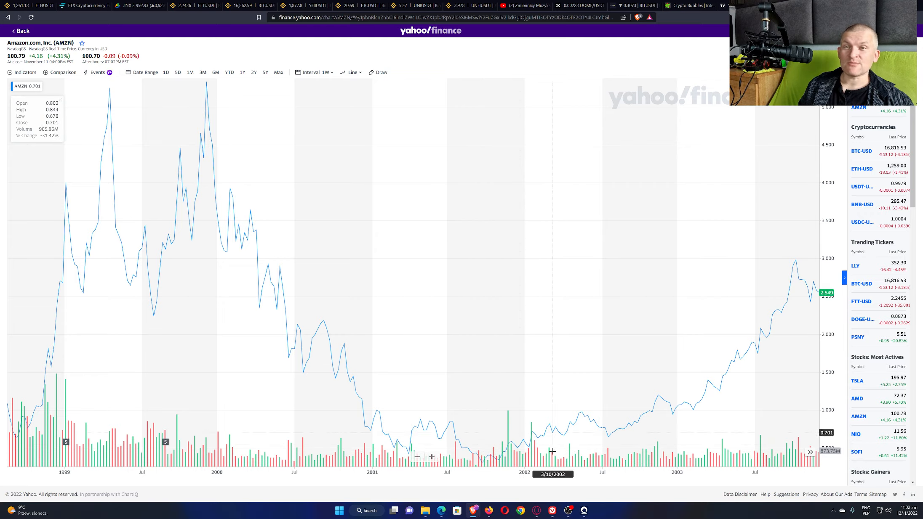